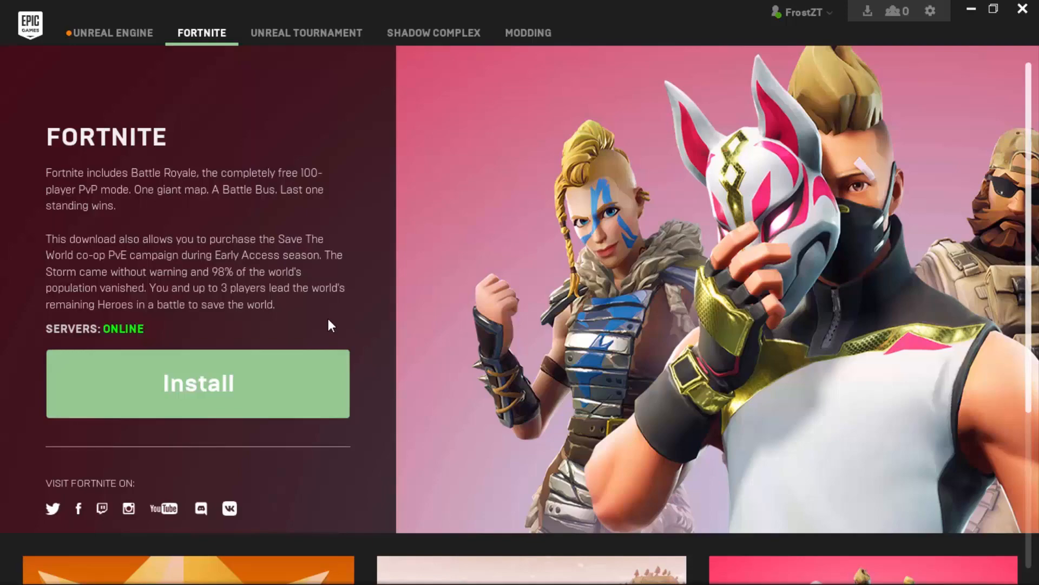
# Launch File Explorer from the Start menu to see the drives on This PC.
pyautogui.click(20, 566)
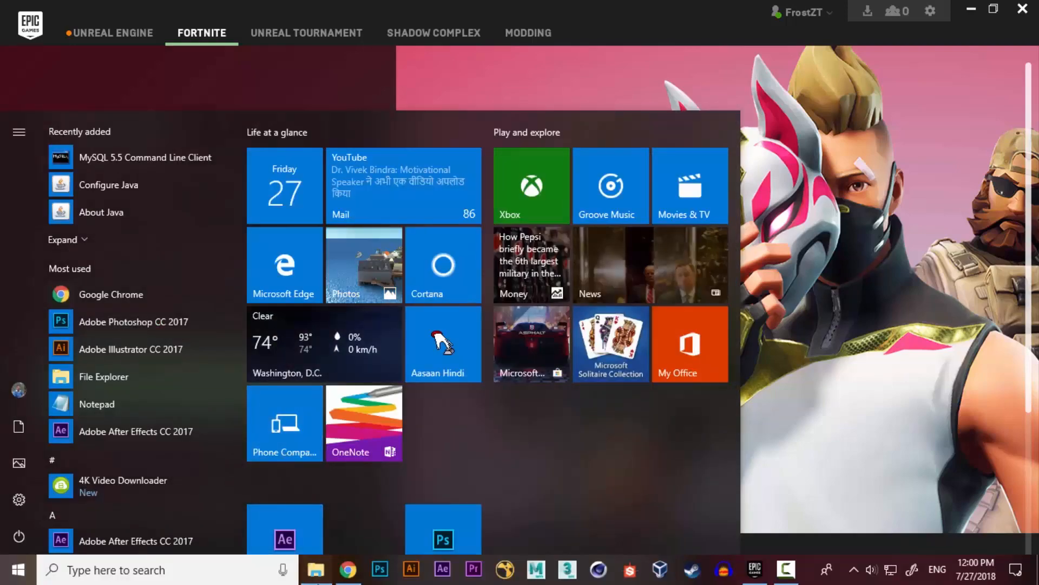
pyautogui.click(315, 569)
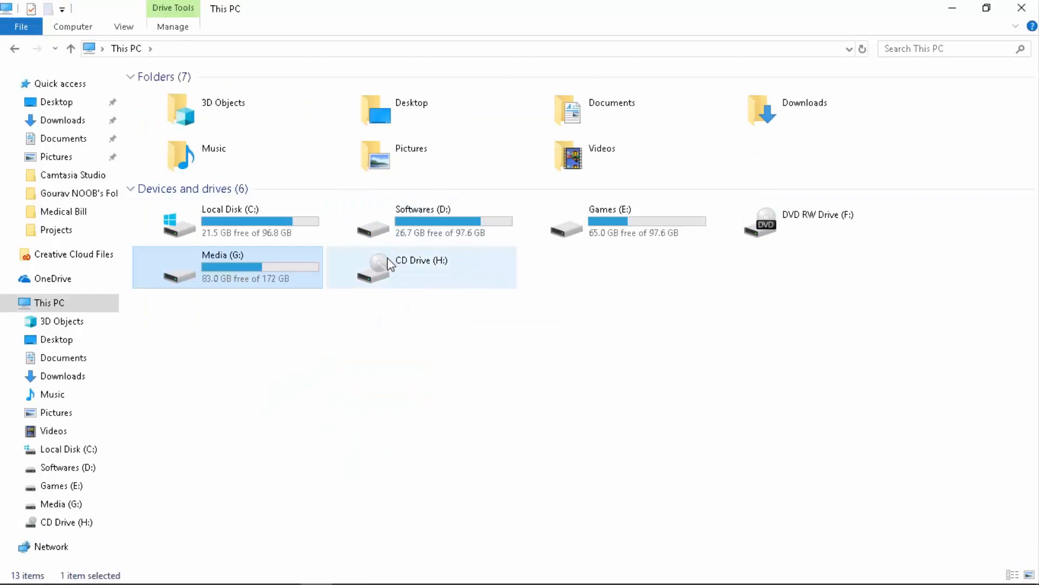
# Open Media (G:), go back to the drive list, and enter 'L:' and 'Local Drive' text.
pyautogui.doubleClick(222, 262)
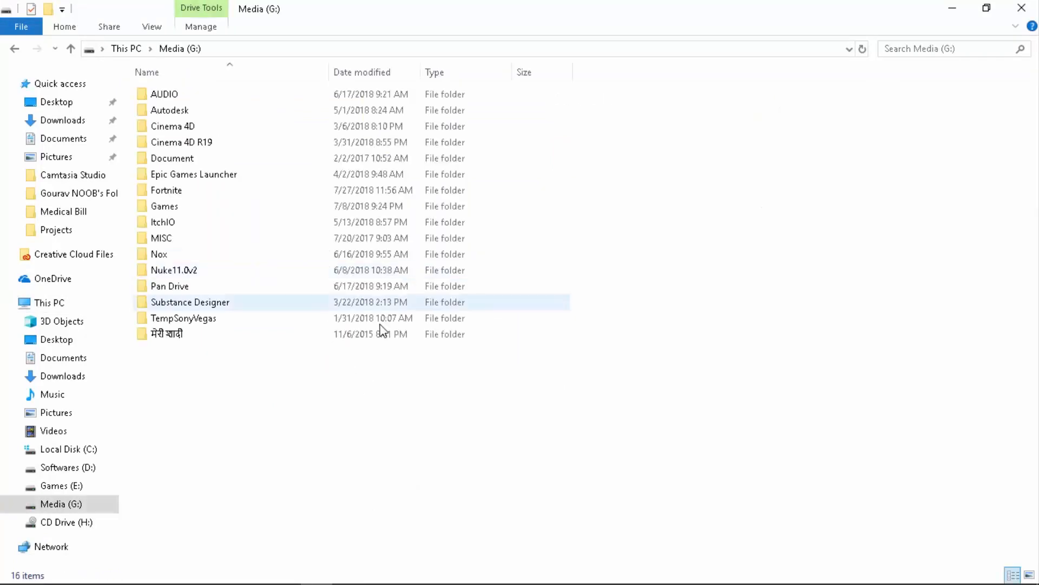
pyautogui.click(736, 241)
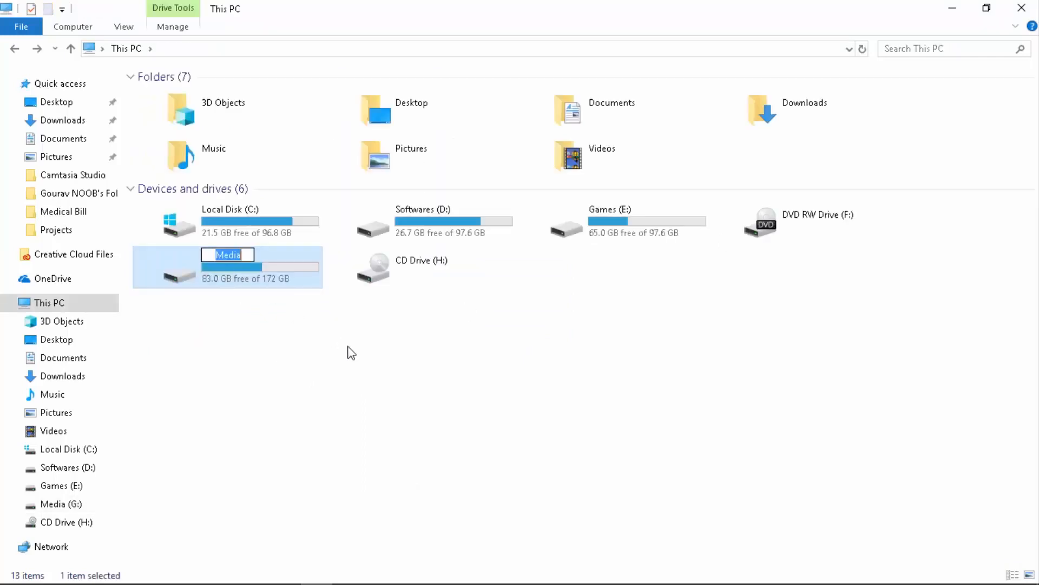
pyautogui.write('L:')
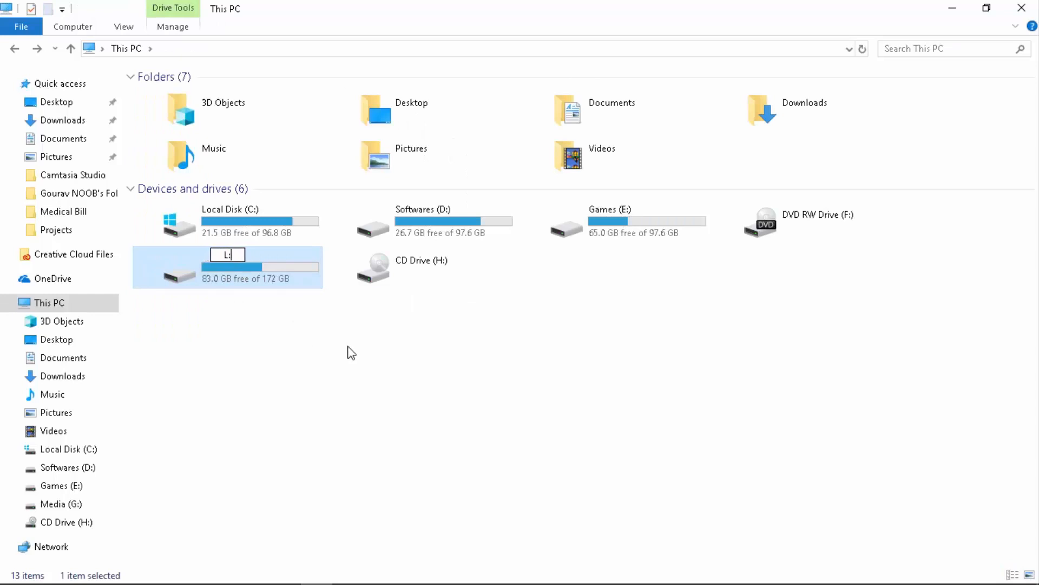
pyautogui.write('Local Drive')
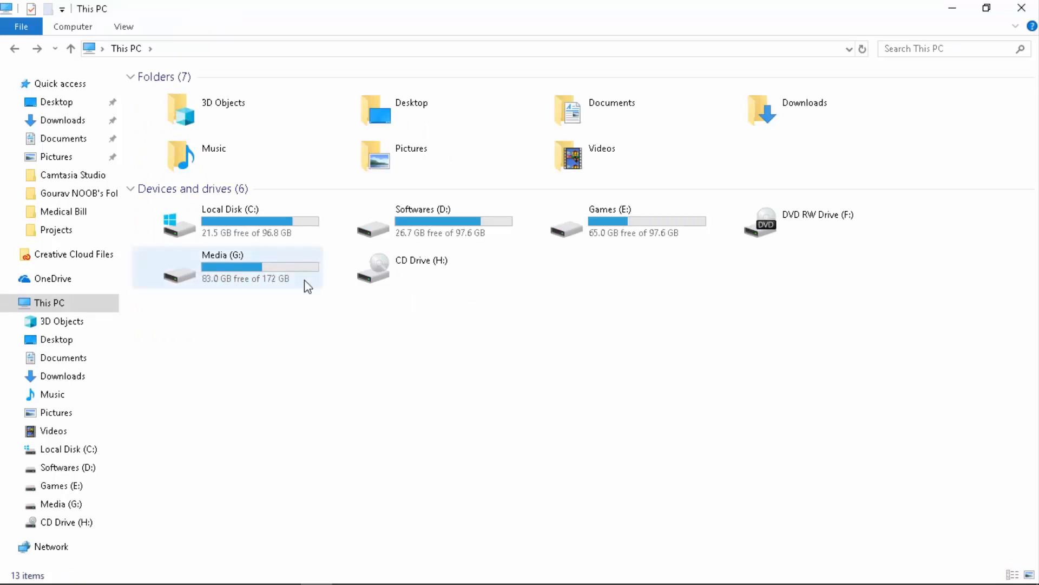
# Browse Media (G:) > Epic Games Launcher > Epic Games, then return to Media (G:).
pyautogui.doubleClick(222, 255)
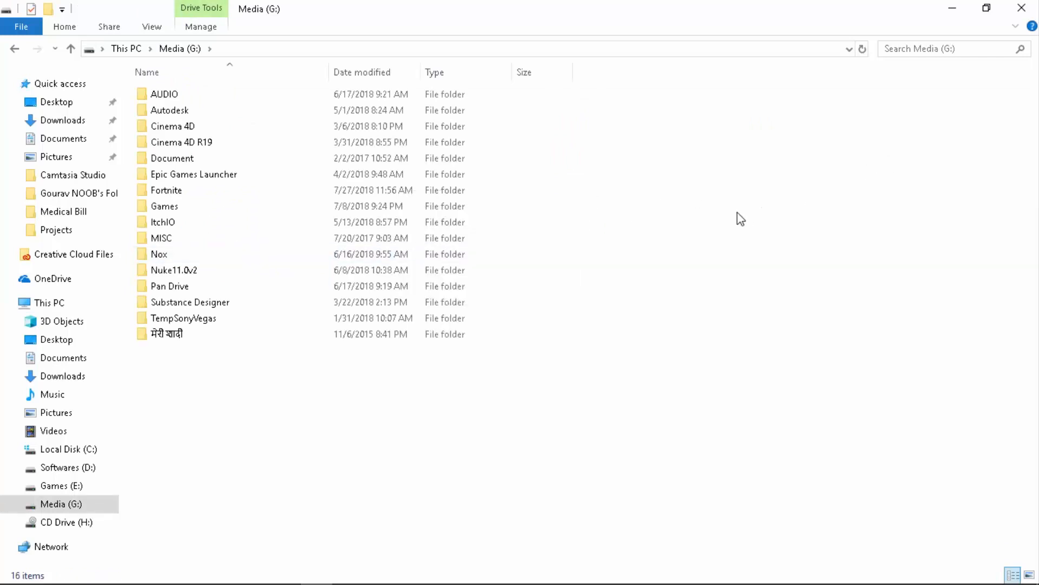
pyautogui.doubleClick(193, 173)
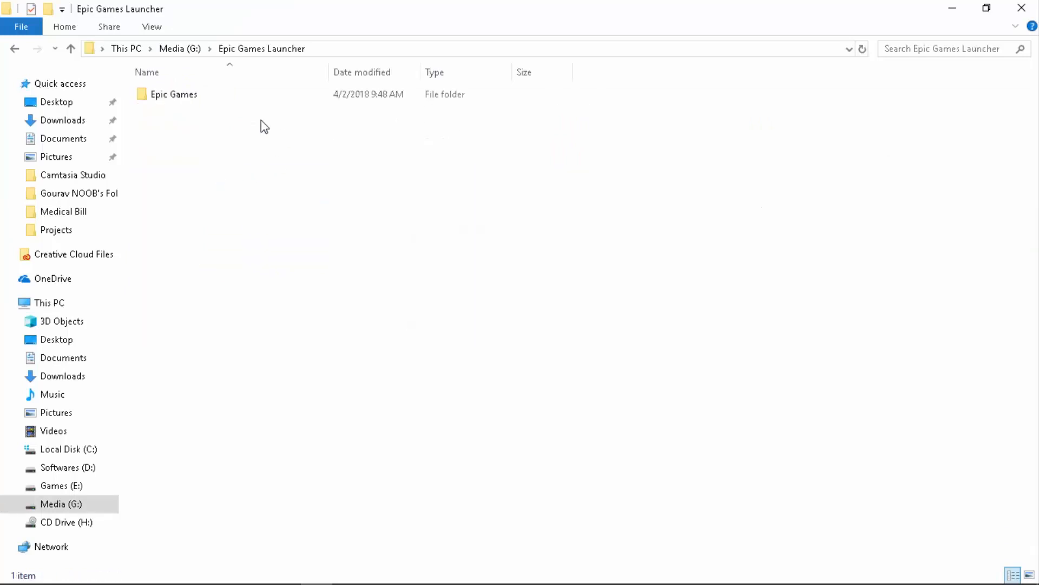
pyautogui.doubleClick(173, 95)
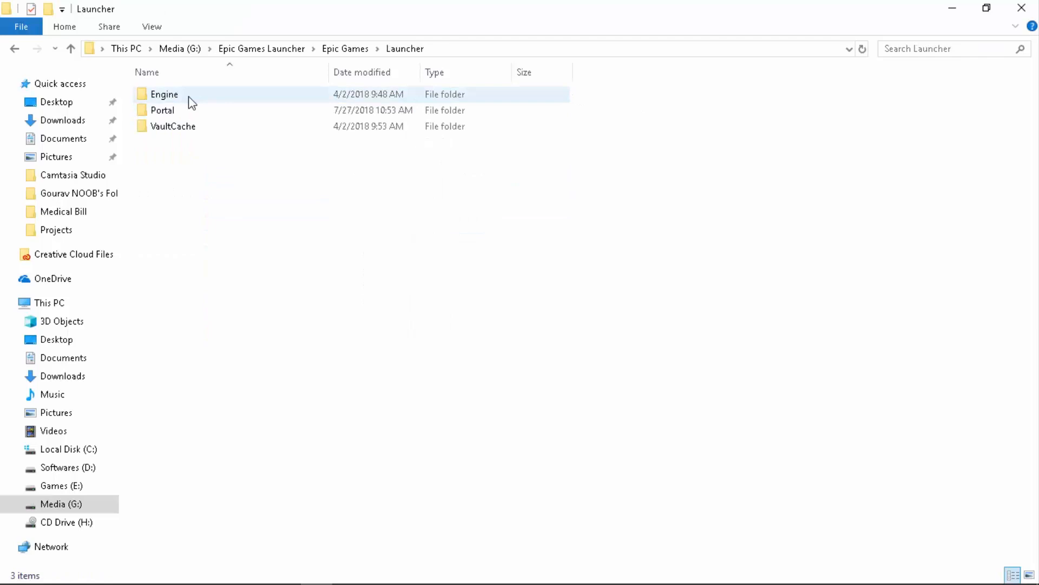
pyautogui.click(190, 48)
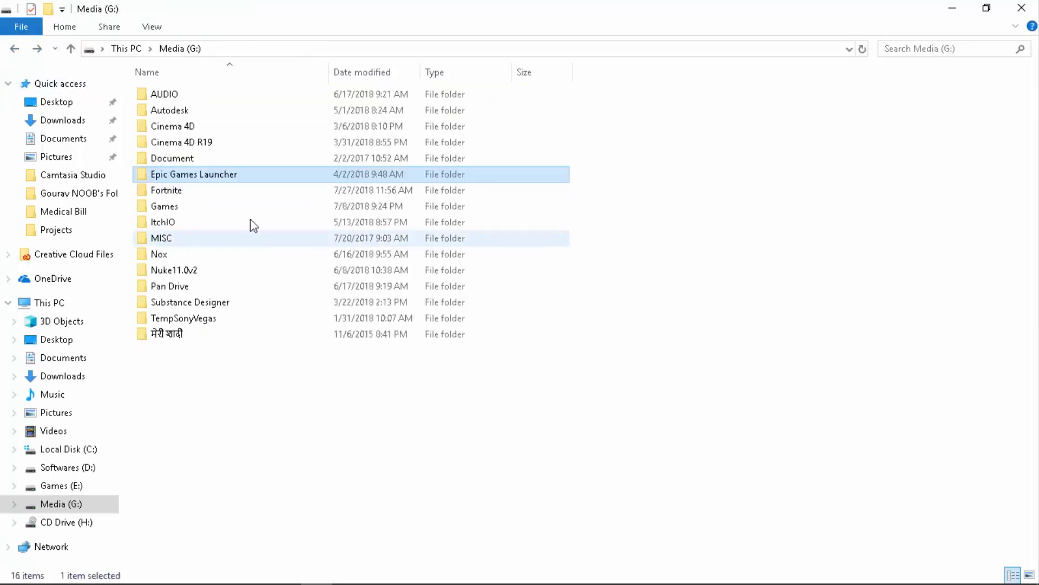
pyautogui.click(627, 254)
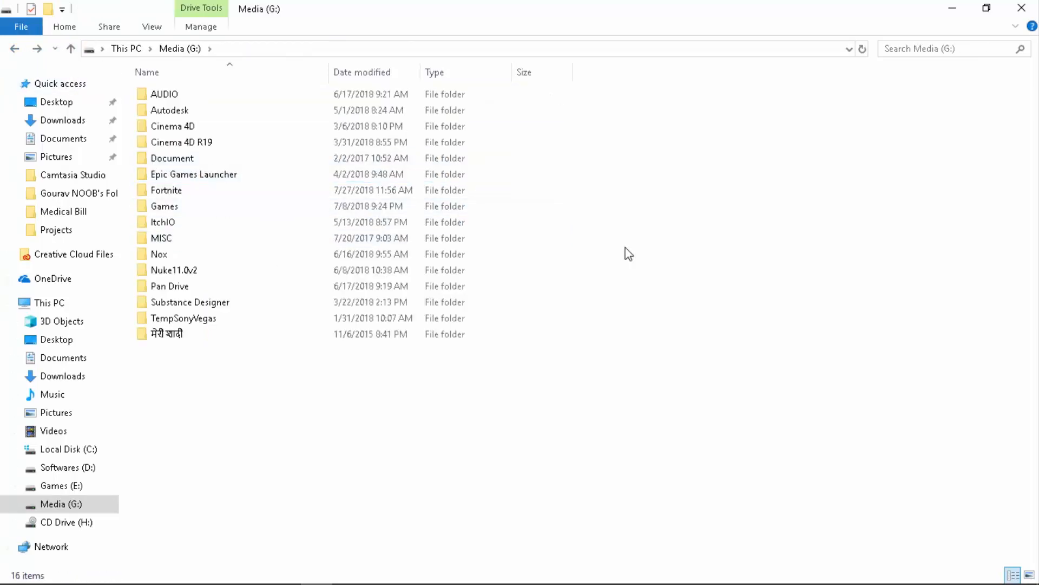
pyautogui.moveTo(647, 283)
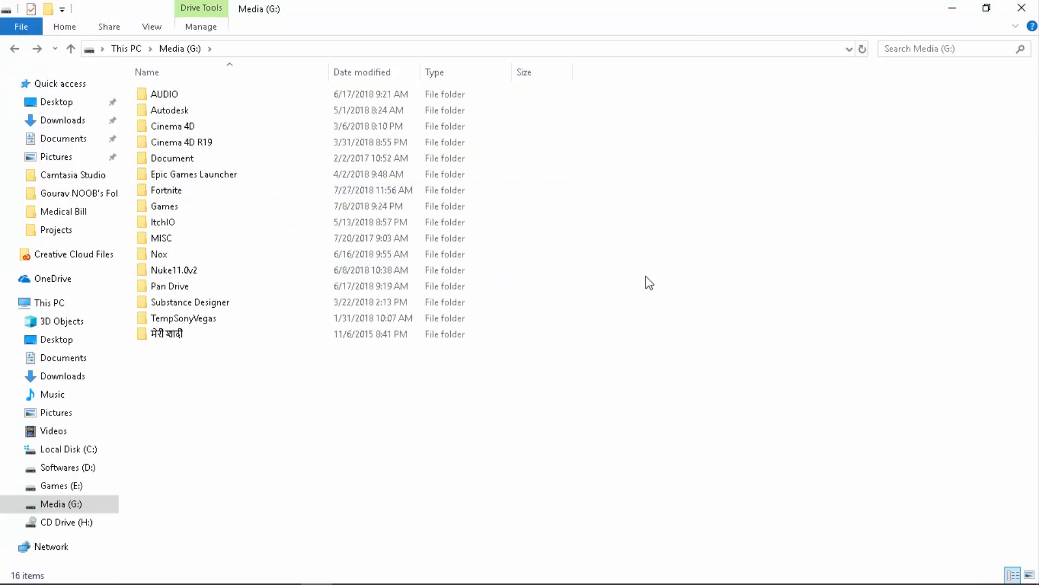
pyautogui.click(14, 565)
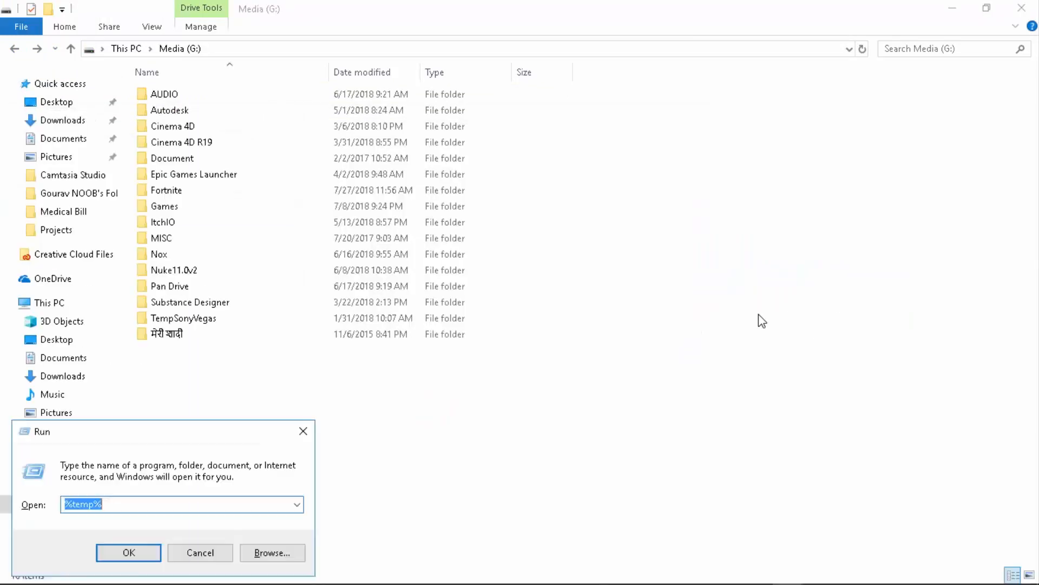
# Delete the Temp folder's contents, skipping admin-locked folders, and return to Media (G:).
pyautogui.click(128, 553)
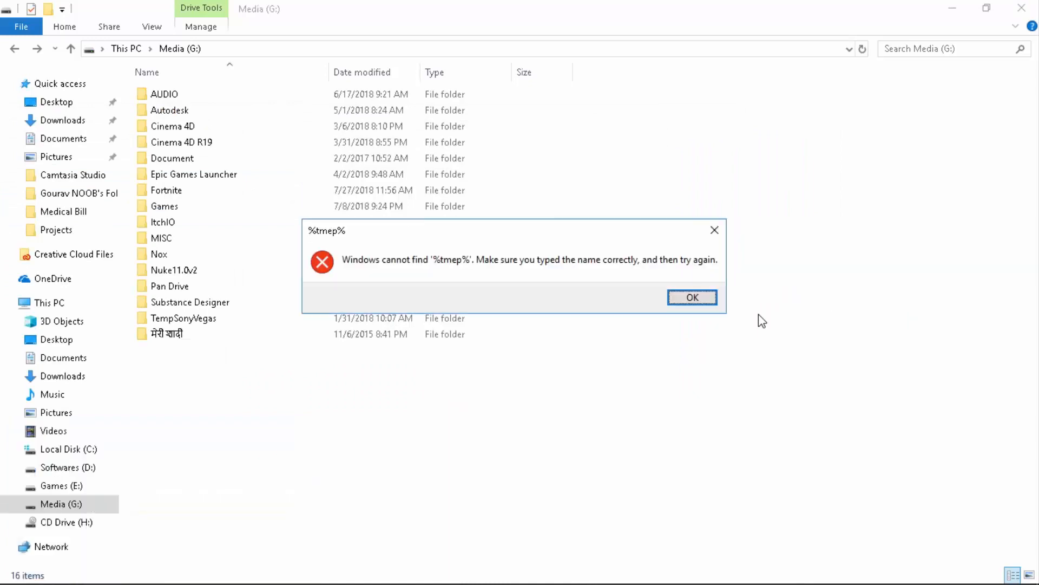
pyautogui.click(693, 297)
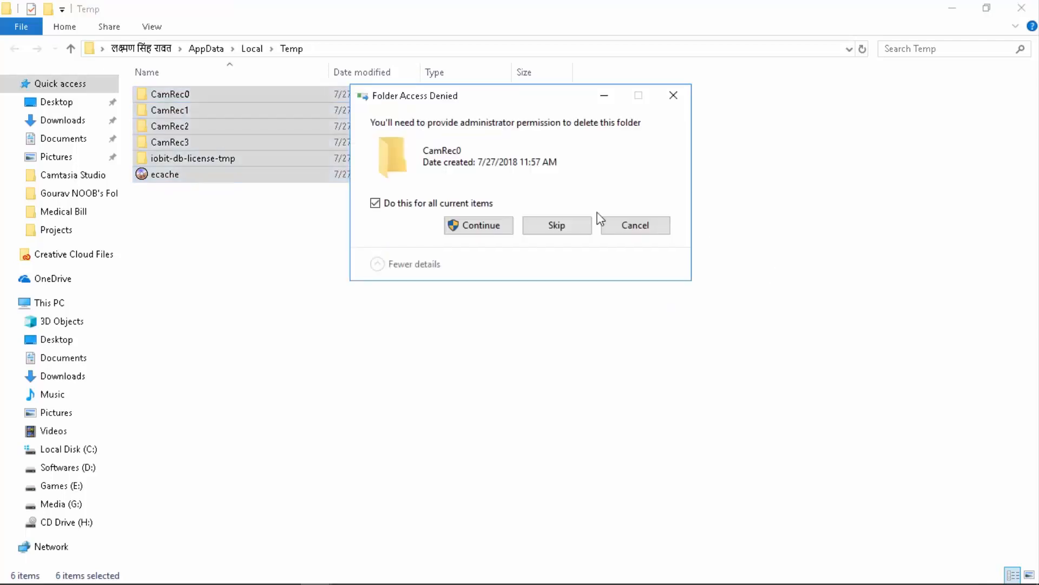
pyautogui.click(479, 225)
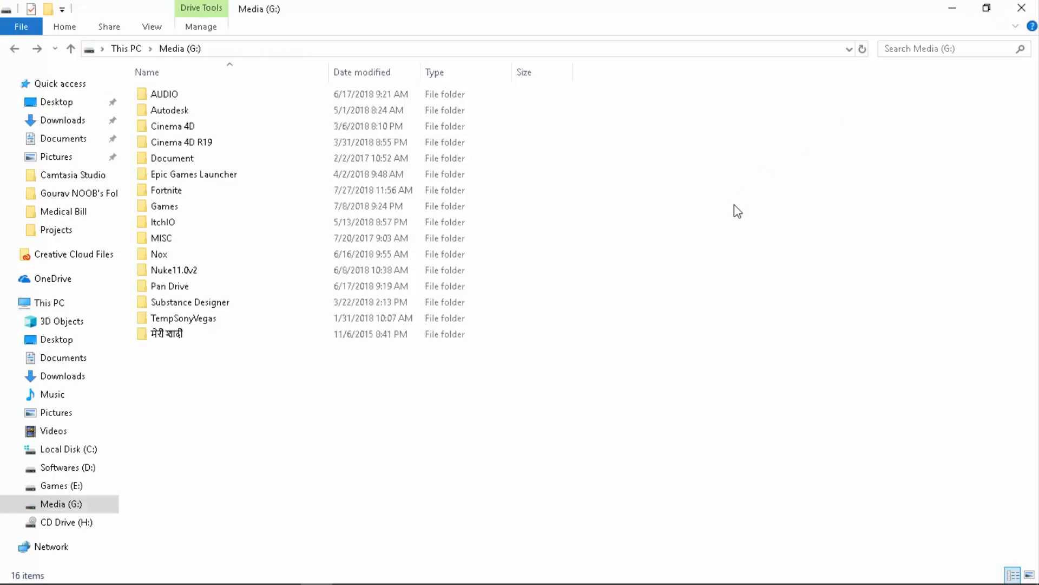
pyautogui.press('Win+r')
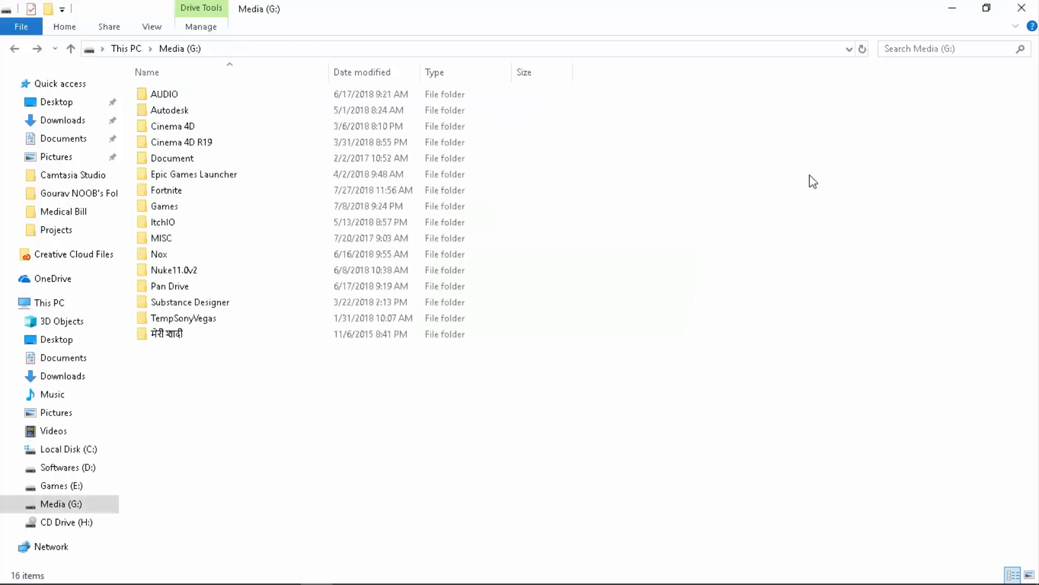
pyautogui.write('temp')
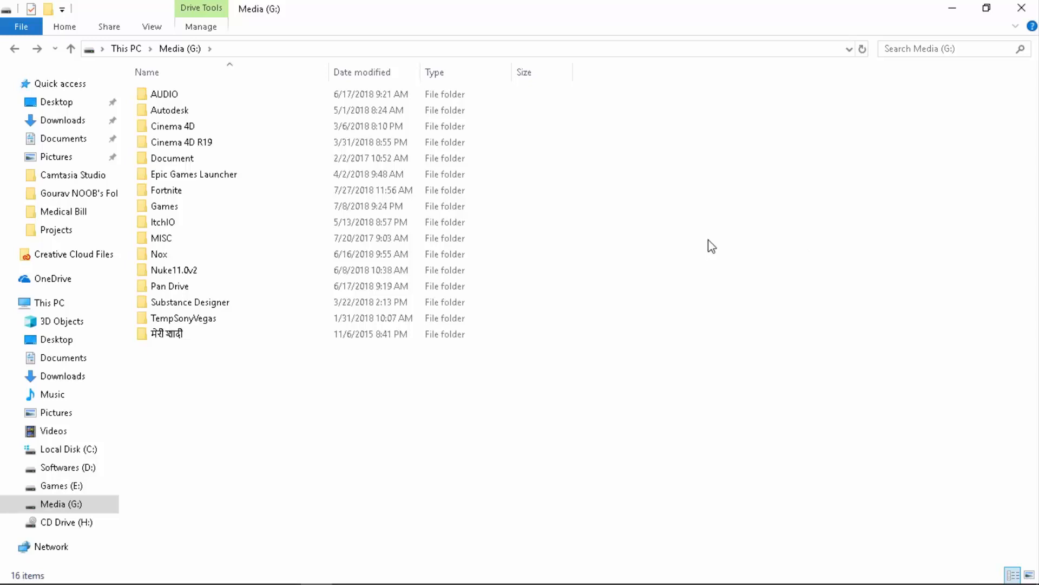
# Remove the old Fortnite folder on Media (G:) and create a new folder named Fortnite.
pyautogui.click(167, 190)
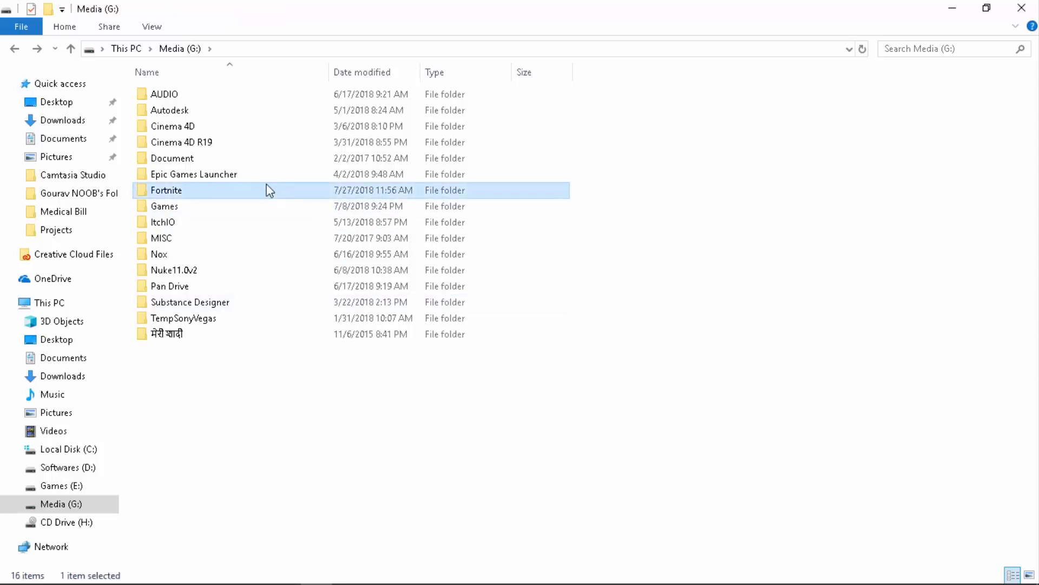
pyautogui.doubleClick(194, 174)
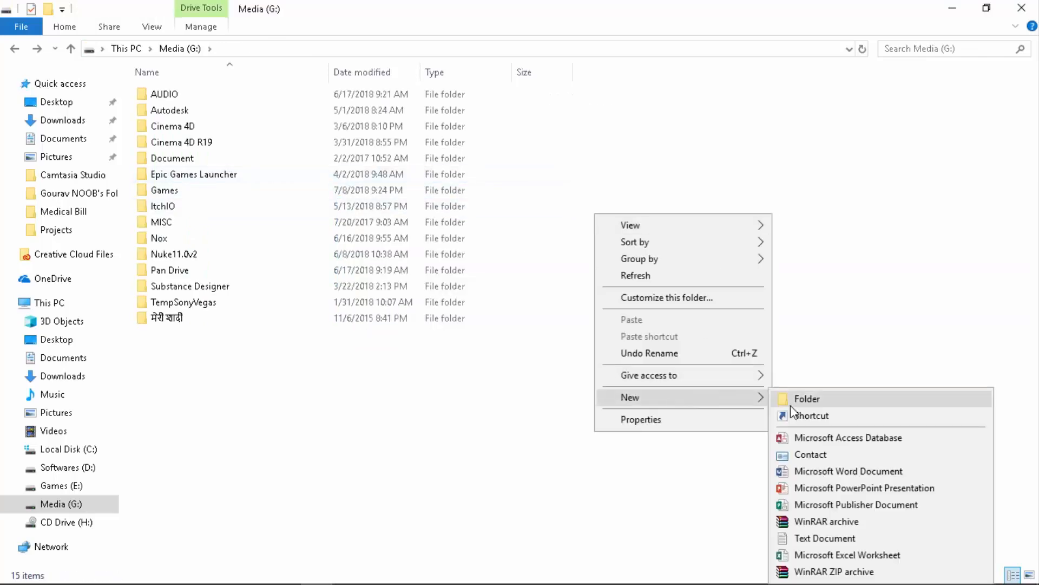
pyautogui.click(807, 399)
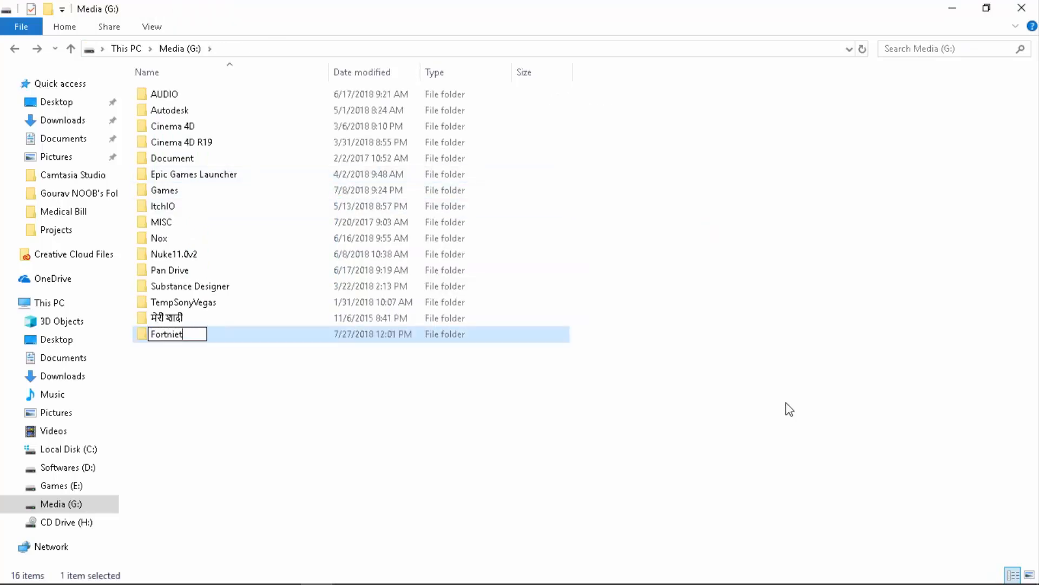
pyautogui.press('Enter')
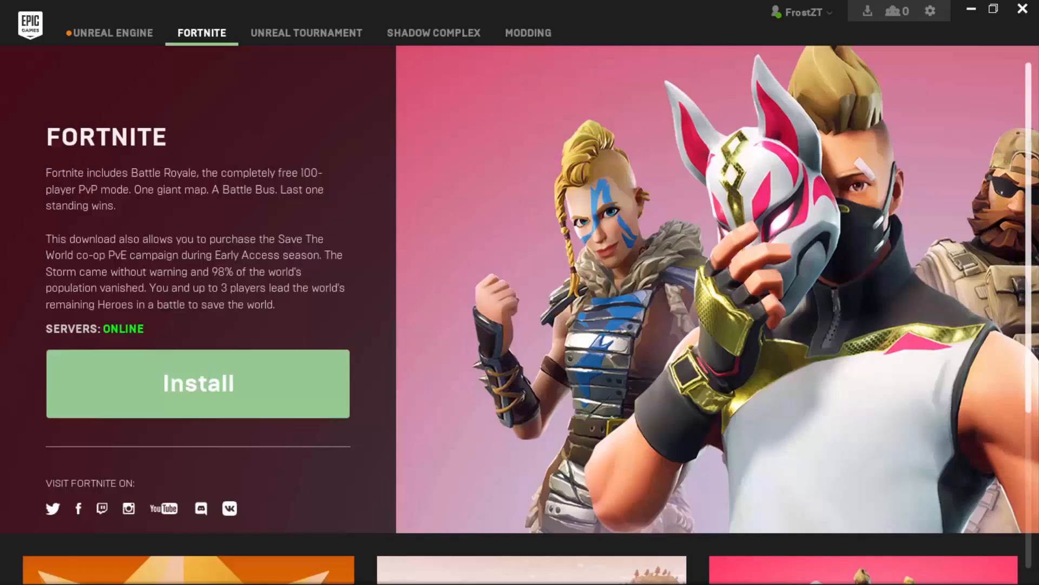
pyautogui.click(932, 12)
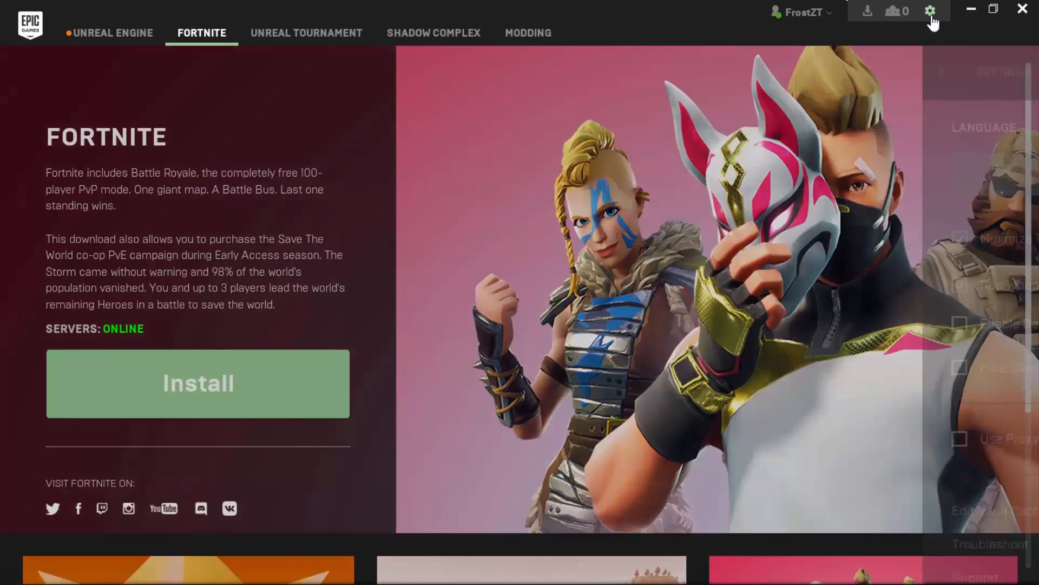
pyautogui.click(931, 12)
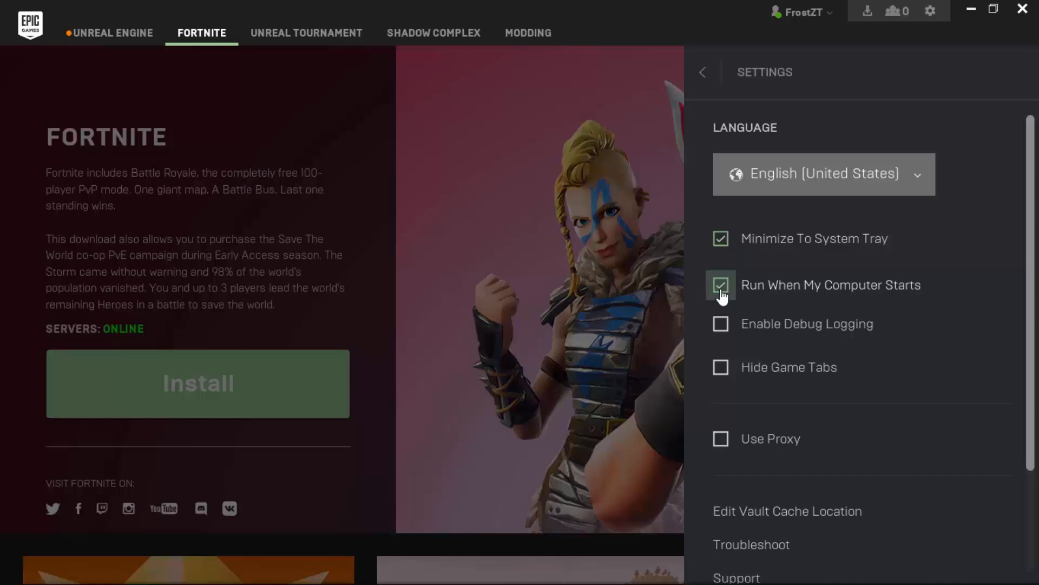
pyautogui.scroll(-3)
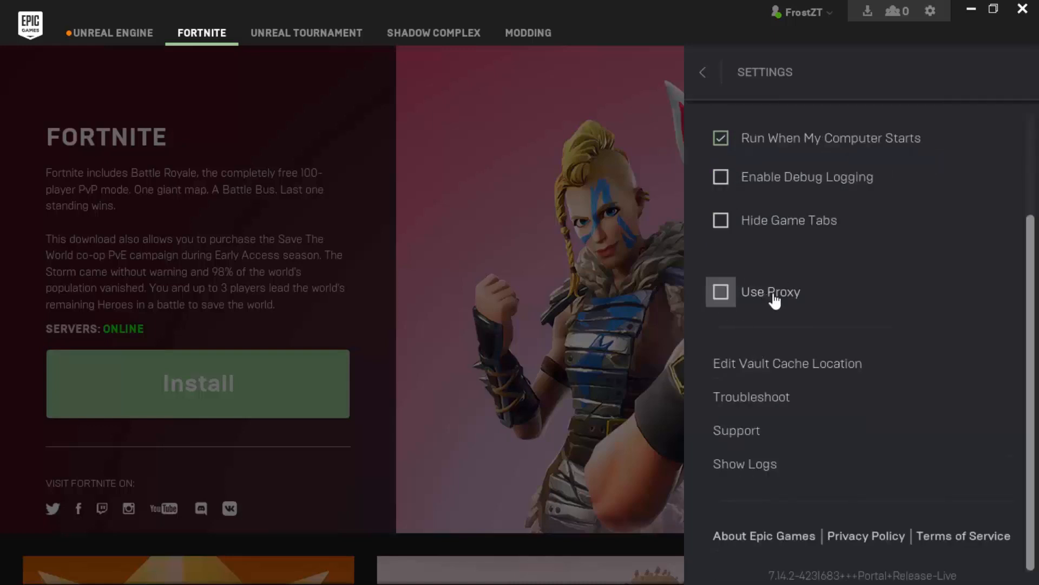
pyautogui.click(804, 13)
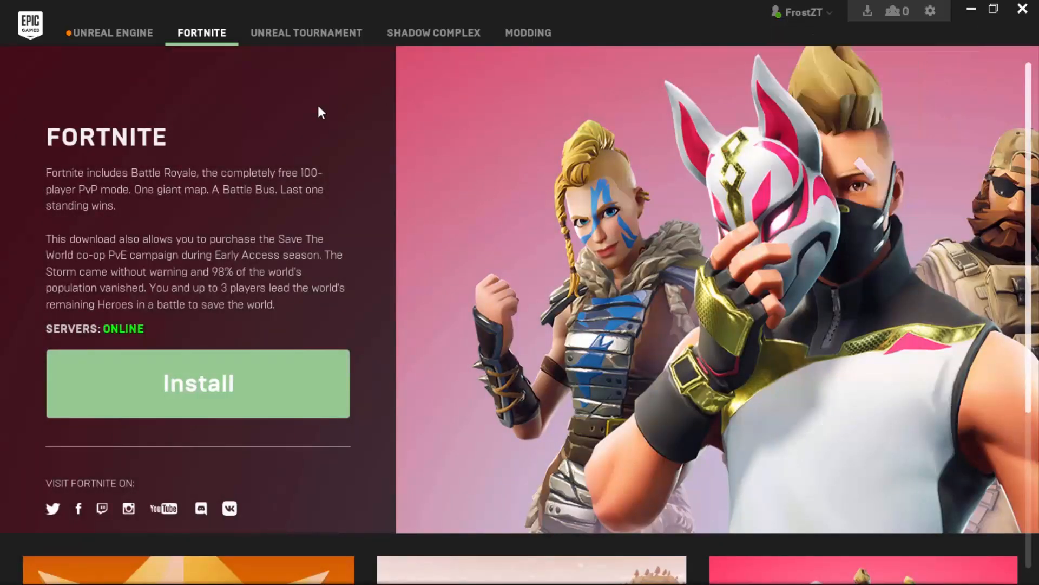
pyautogui.click(112, 33)
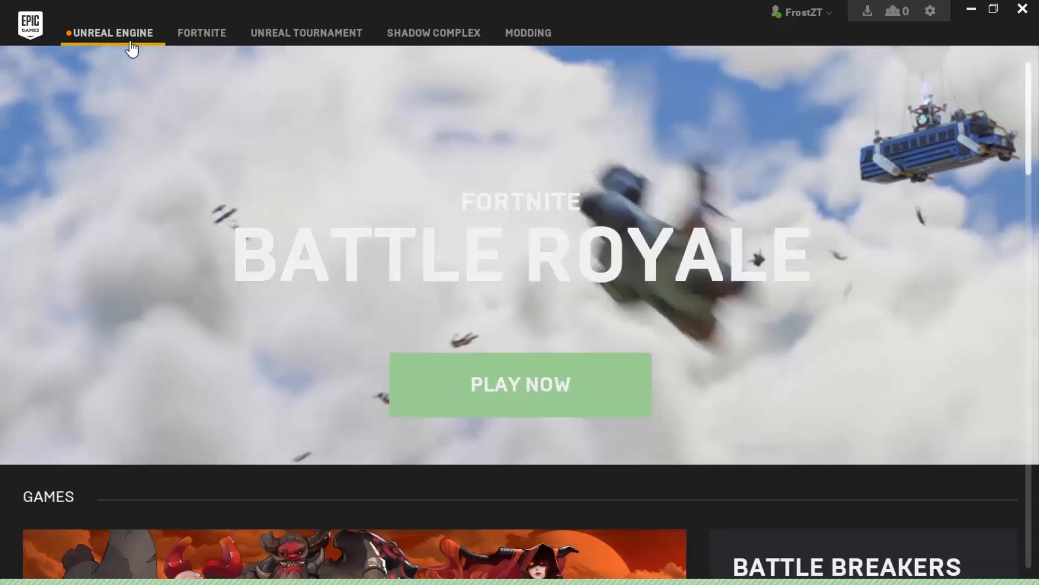
pyautogui.click(201, 33)
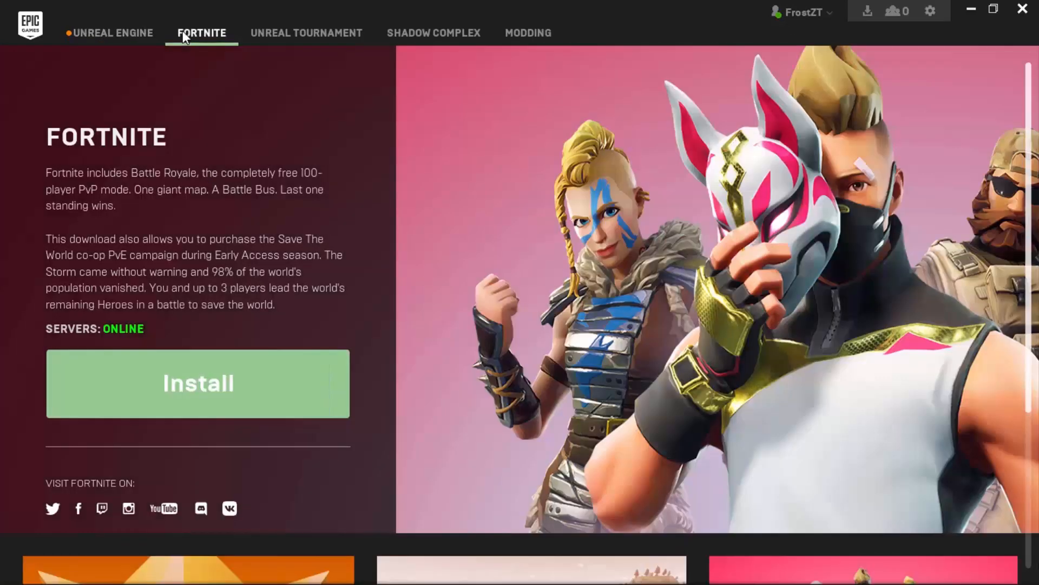
pyautogui.moveTo(228, 34)
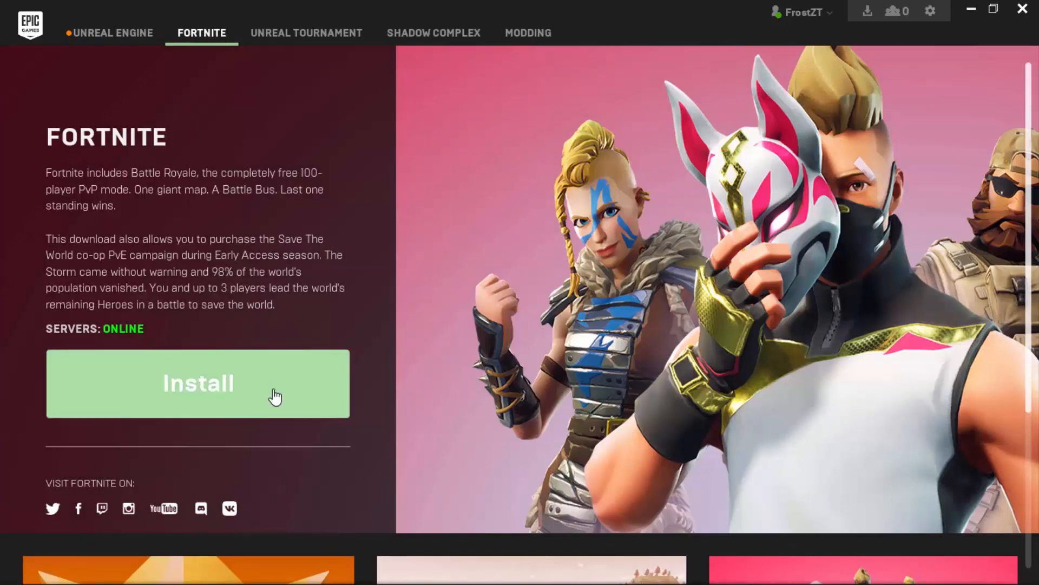
pyautogui.click(198, 384)
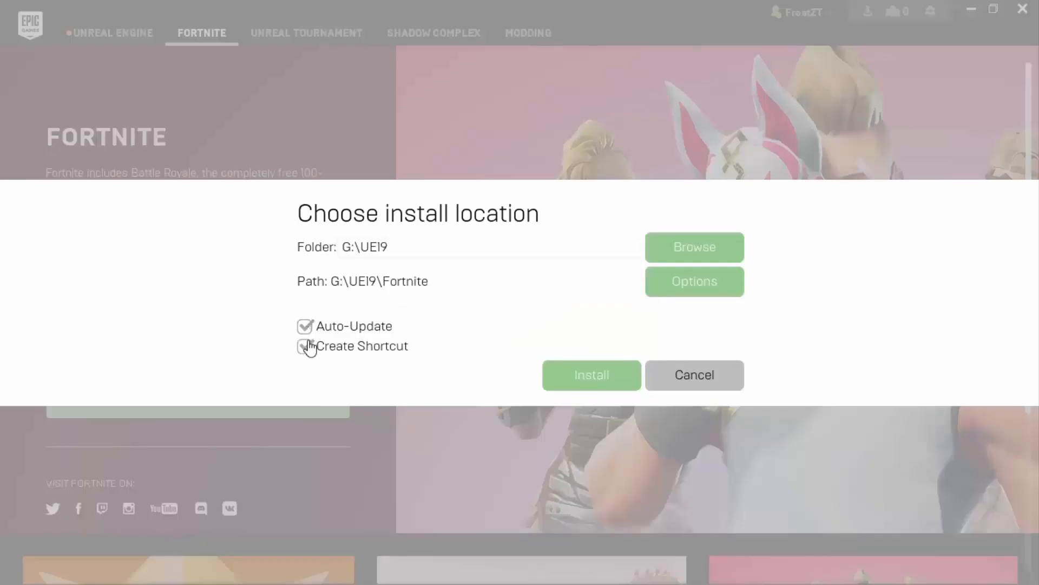
pyautogui.click(694, 247)
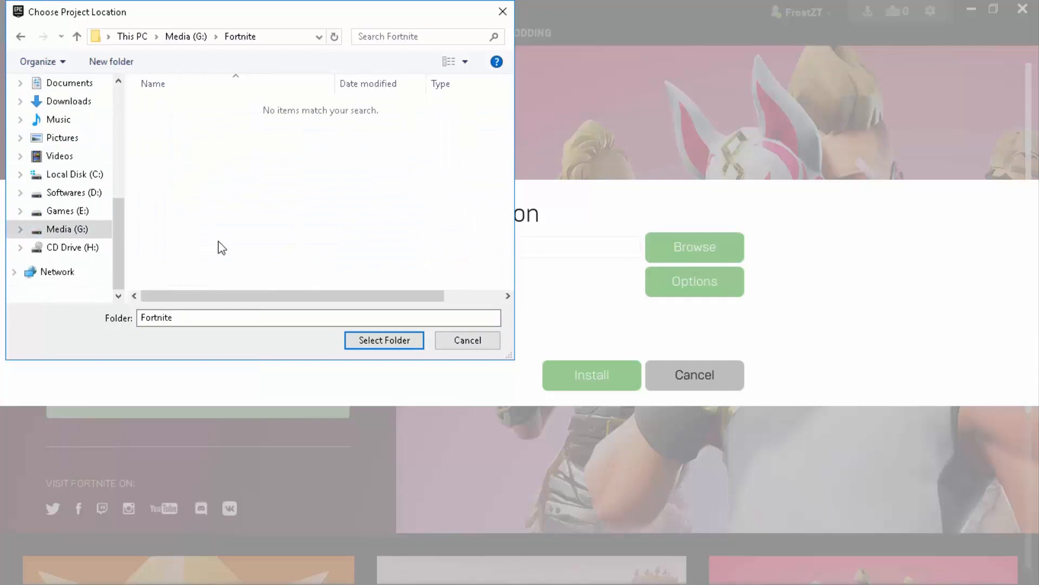
pyautogui.click(384, 340)
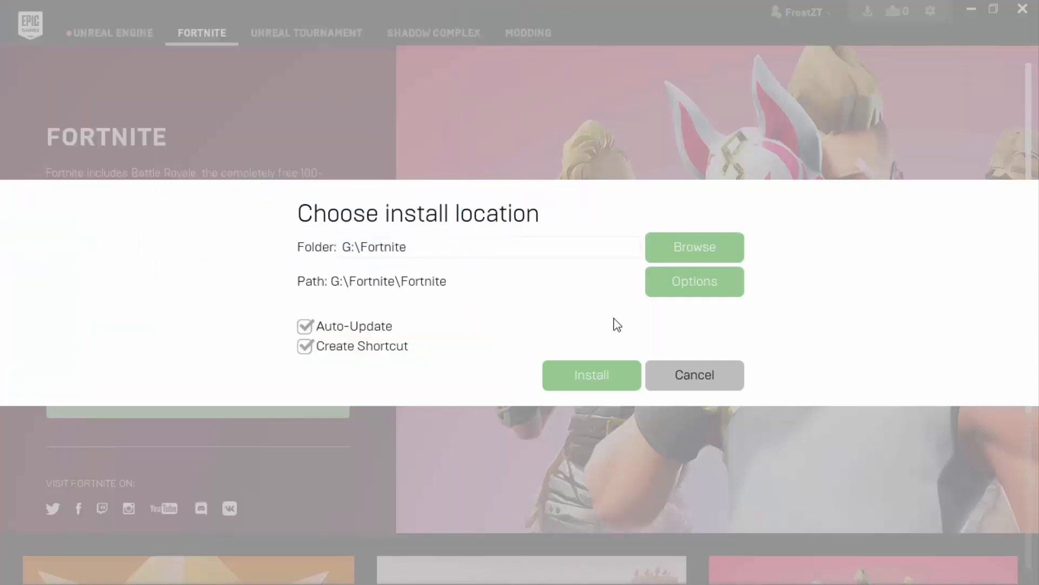
pyautogui.moveTo(456, 283)
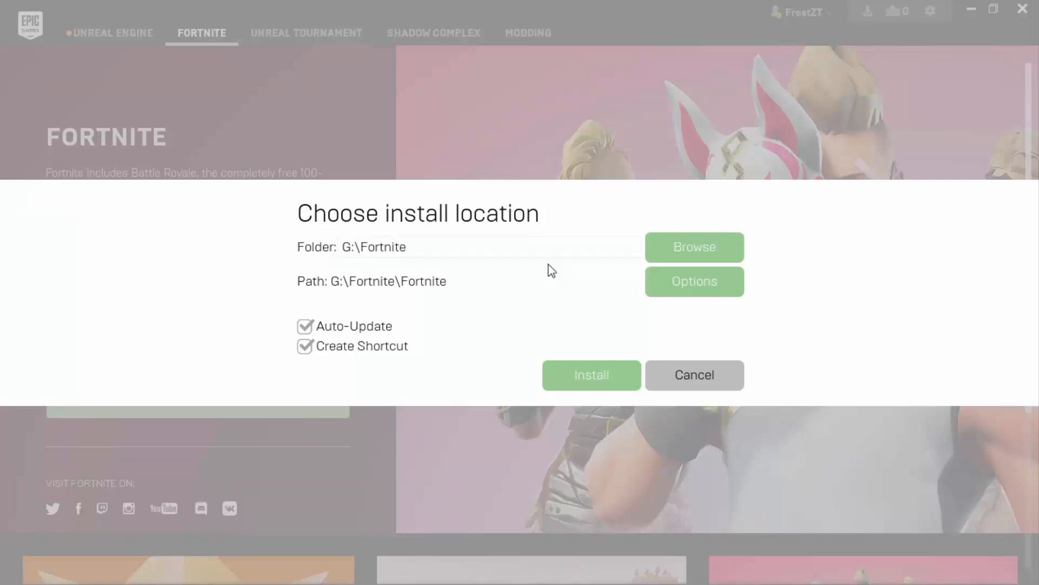
pyautogui.click(695, 281)
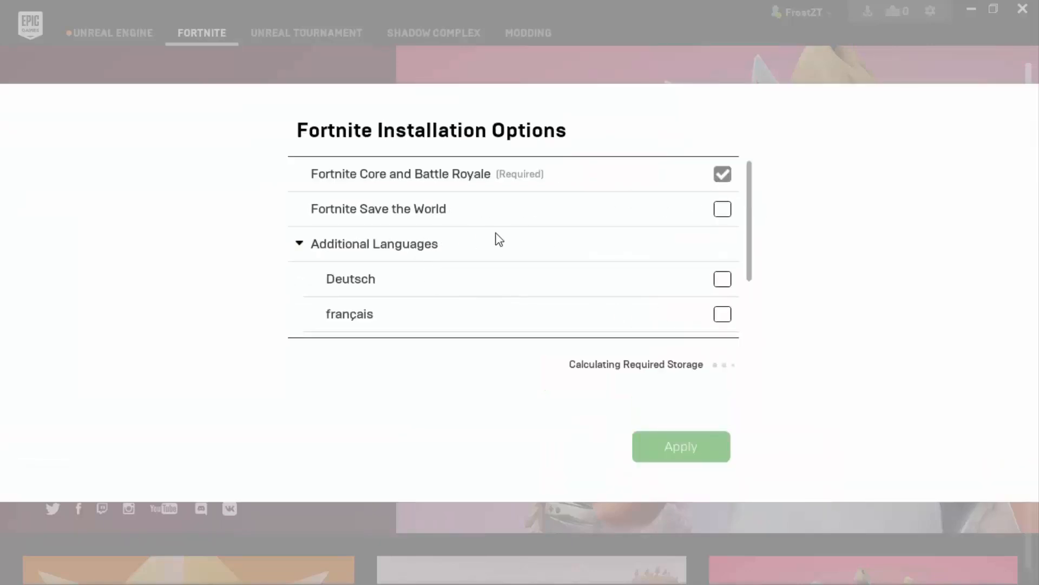
pyautogui.scroll(-3)
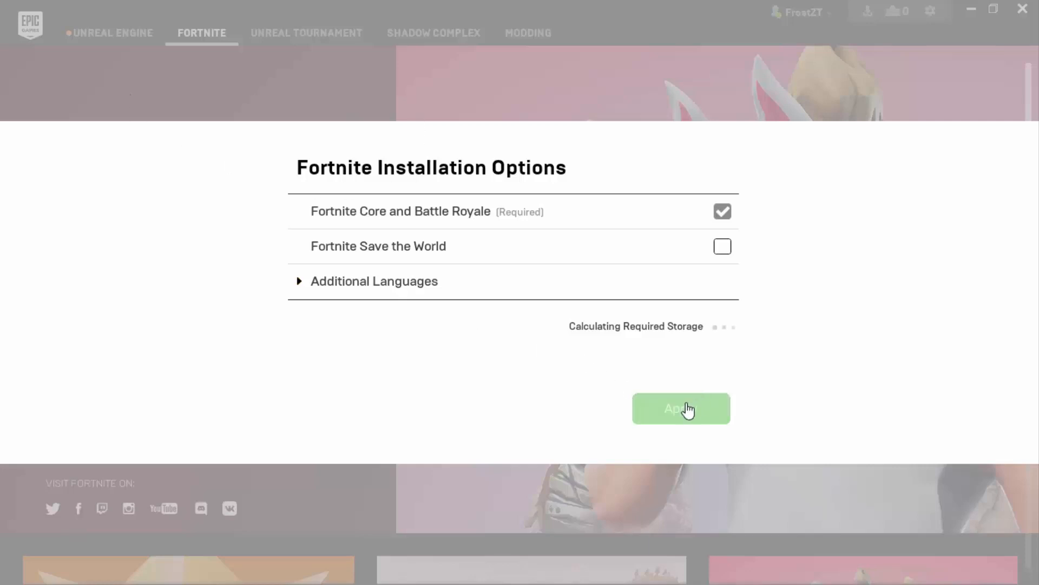
pyautogui.click(681, 408)
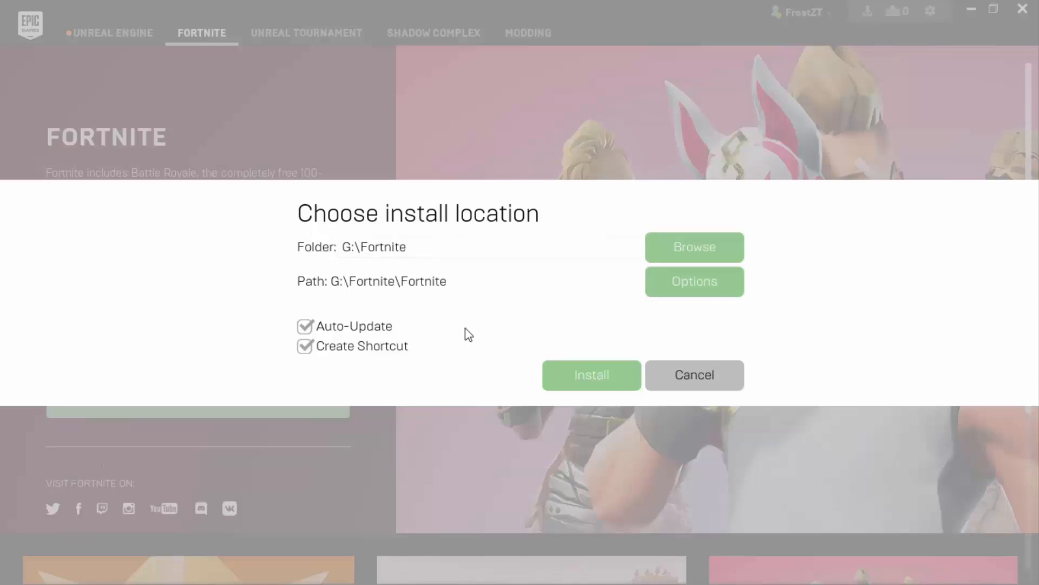
# Change Fortnite's install location to the Media (G:) drive root and begin installing.
pyautogui.click(694, 247)
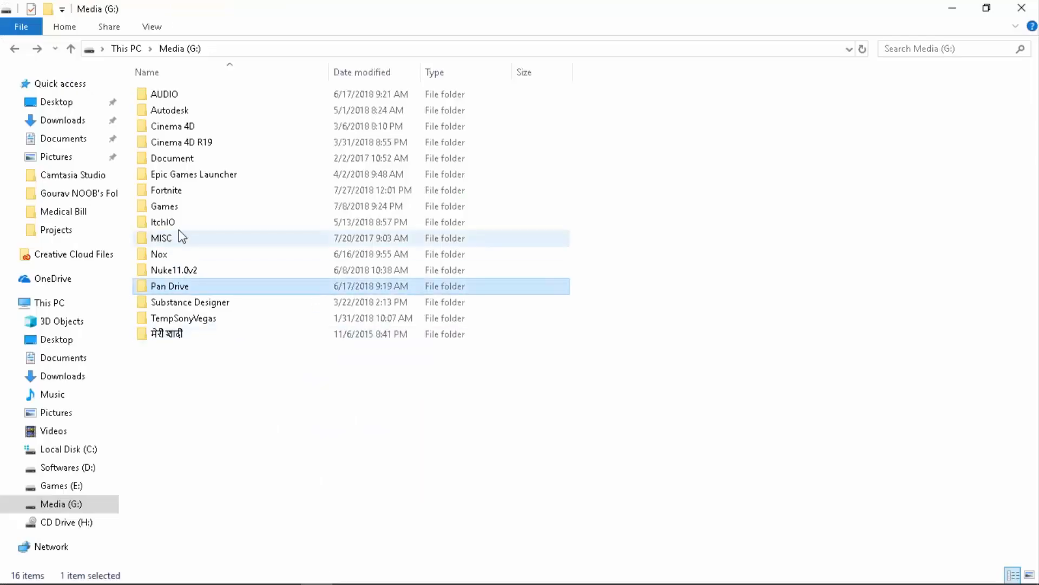
pyautogui.click(166, 190)
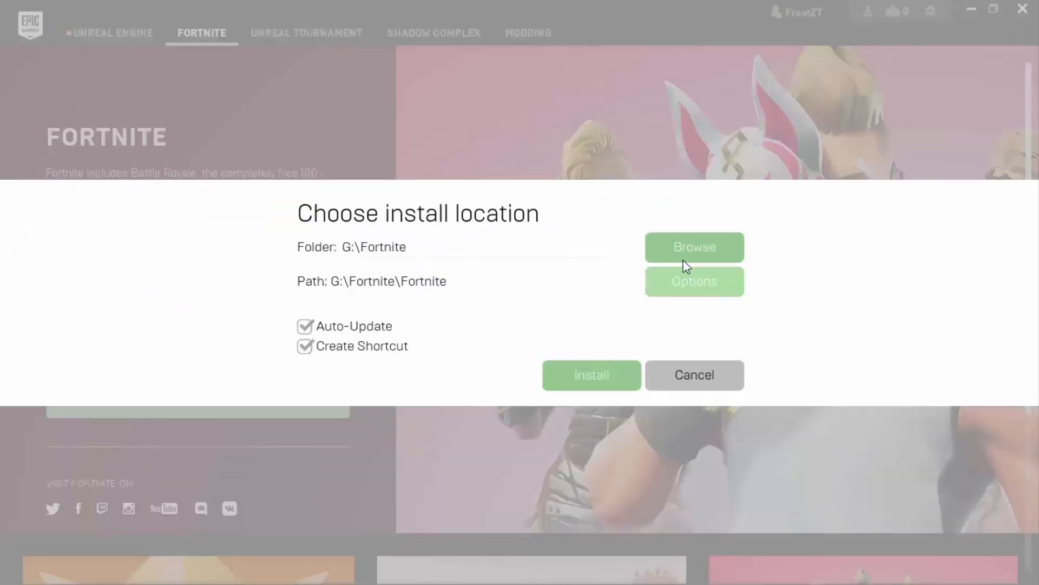
pyautogui.click(694, 247)
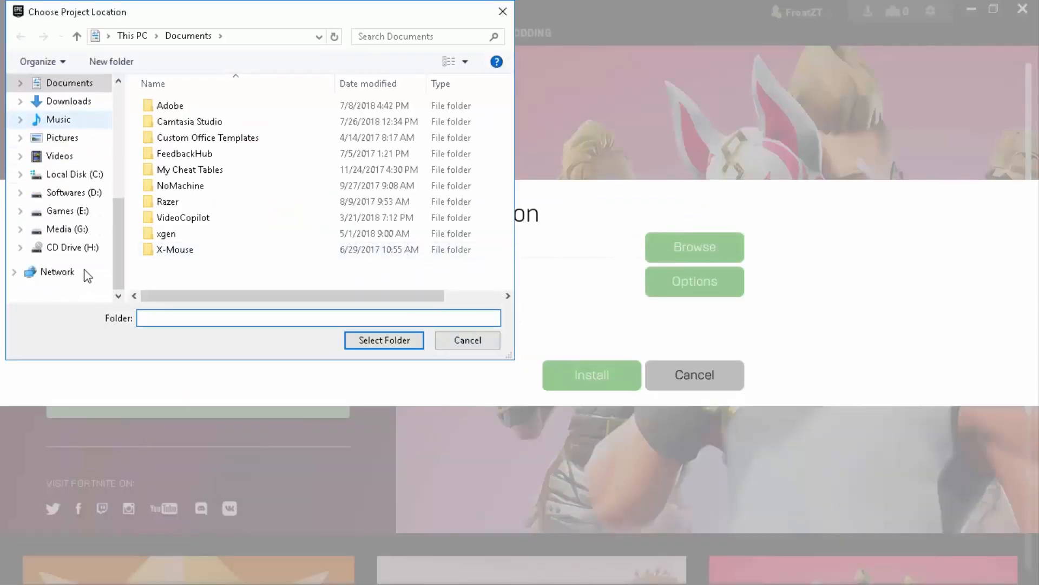
pyautogui.click(383, 340)
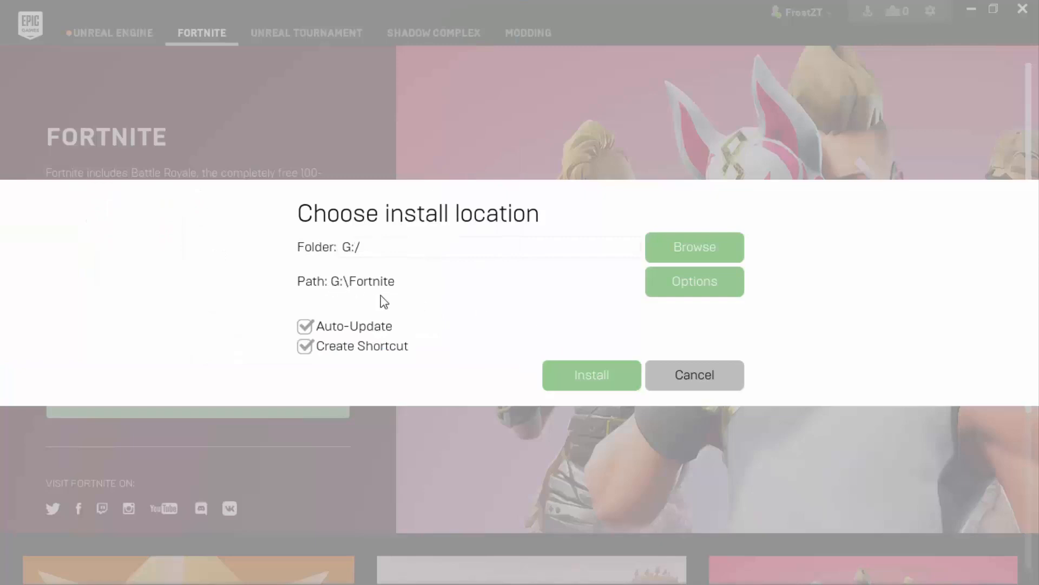
pyautogui.moveTo(616, 361)
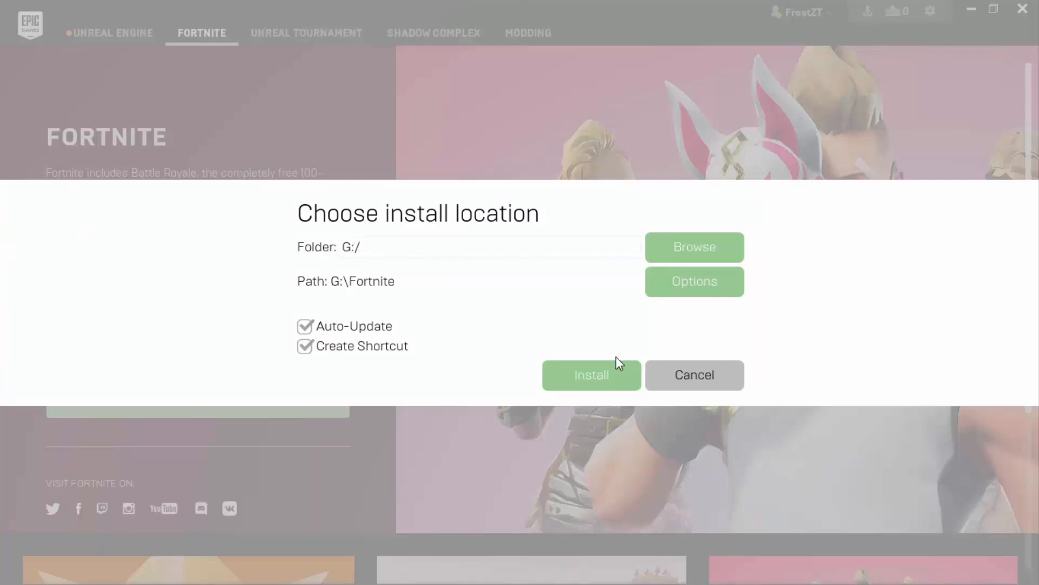
pyautogui.click(591, 375)
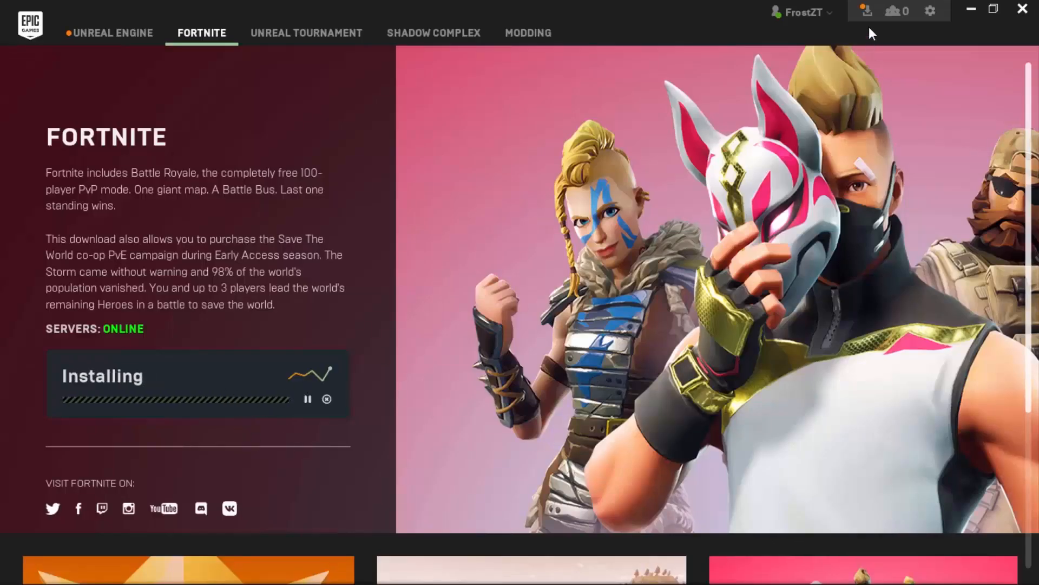
pyautogui.moveTo(864, 12)
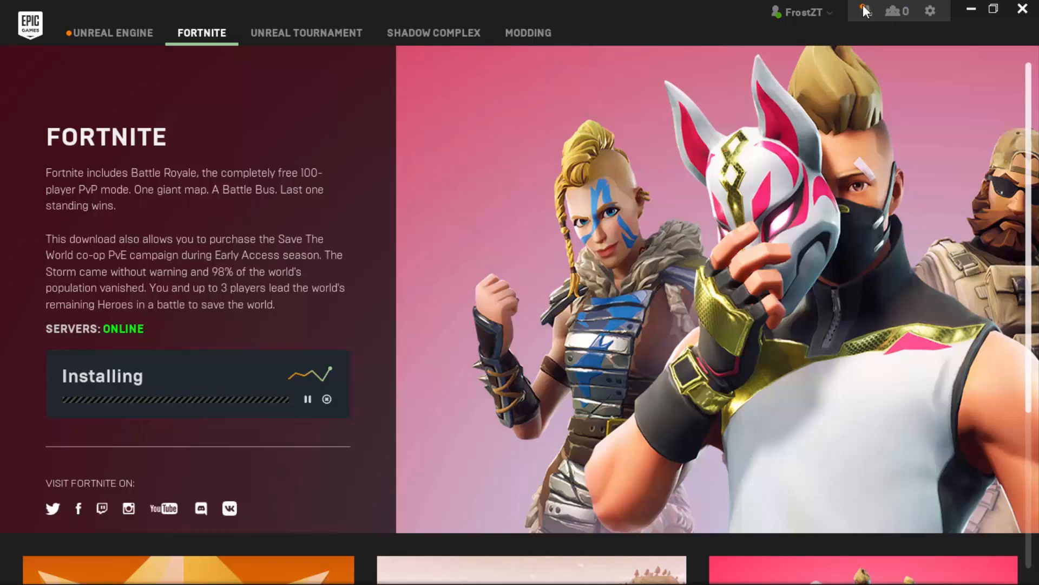
pyautogui.moveTo(298, 281)
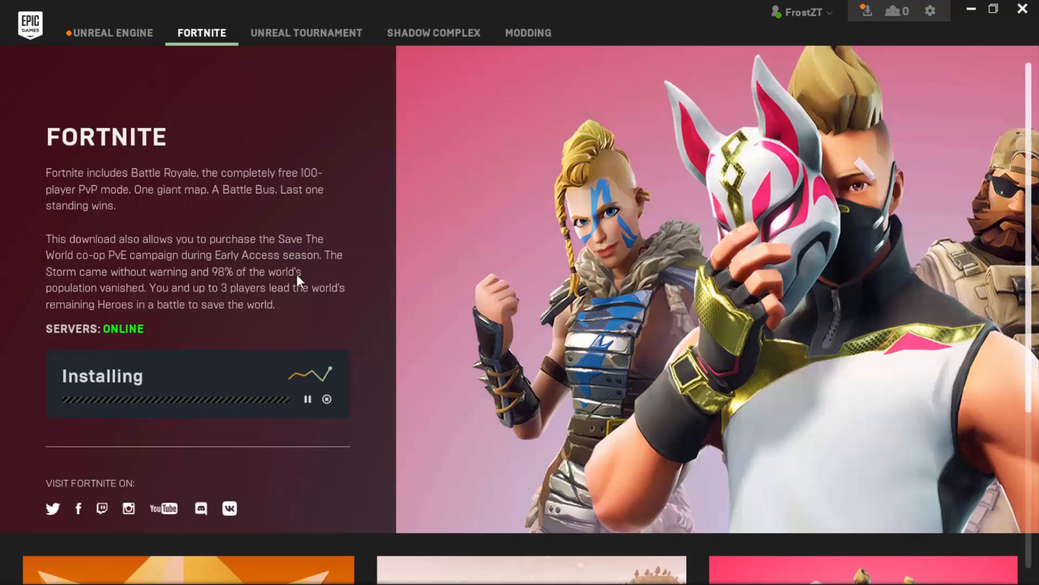
pyautogui.moveTo(256, 324)
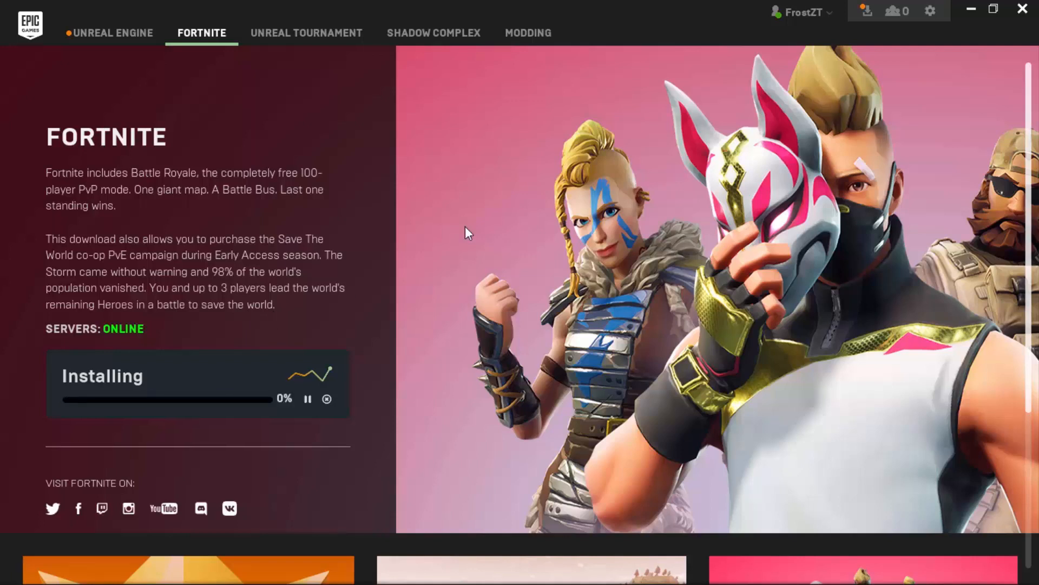
pyautogui.moveTo(582, 230)
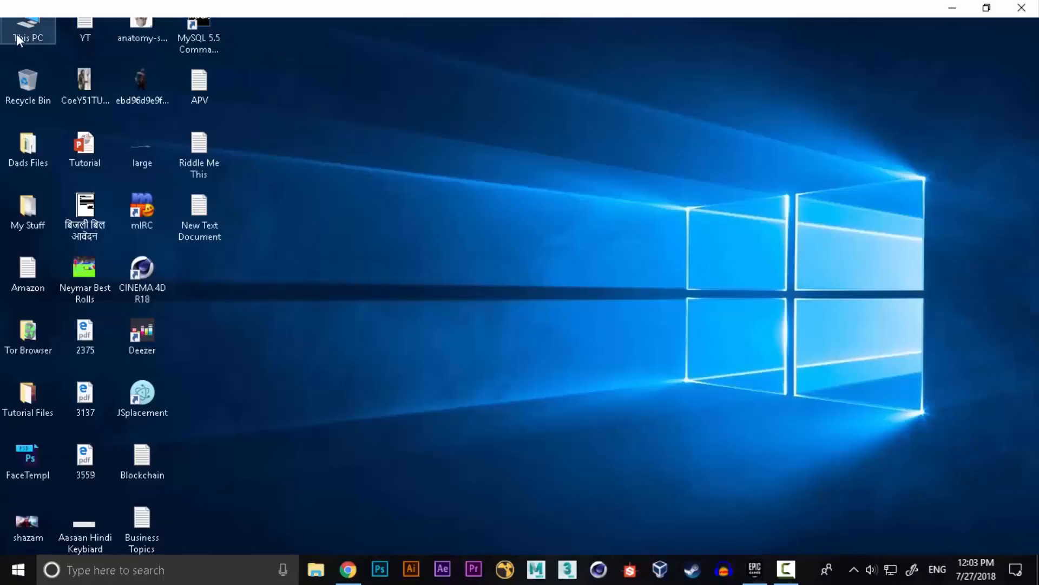
# View Media (G:) Properties from This PC, confirm the NTFS file system, and close it.
pyautogui.doubleClick(27, 24)
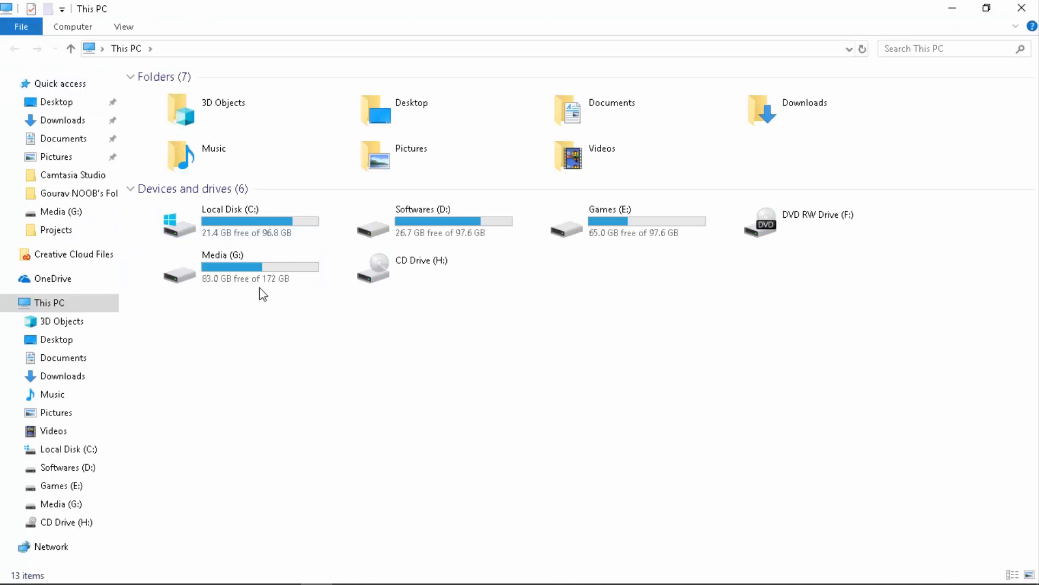
pyautogui.click(222, 266)
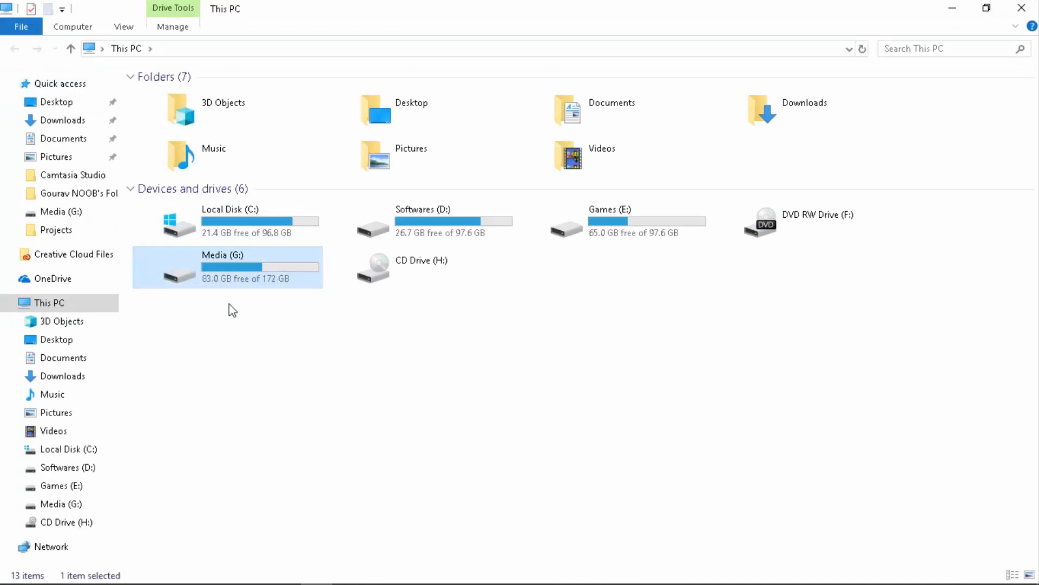
pyautogui.click(286, 326)
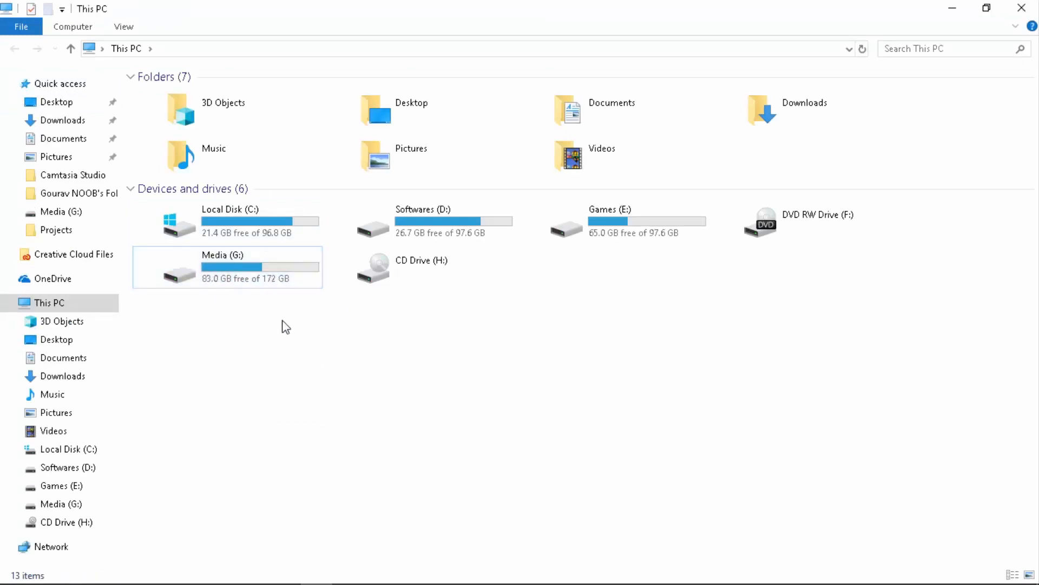
pyautogui.click(241, 267)
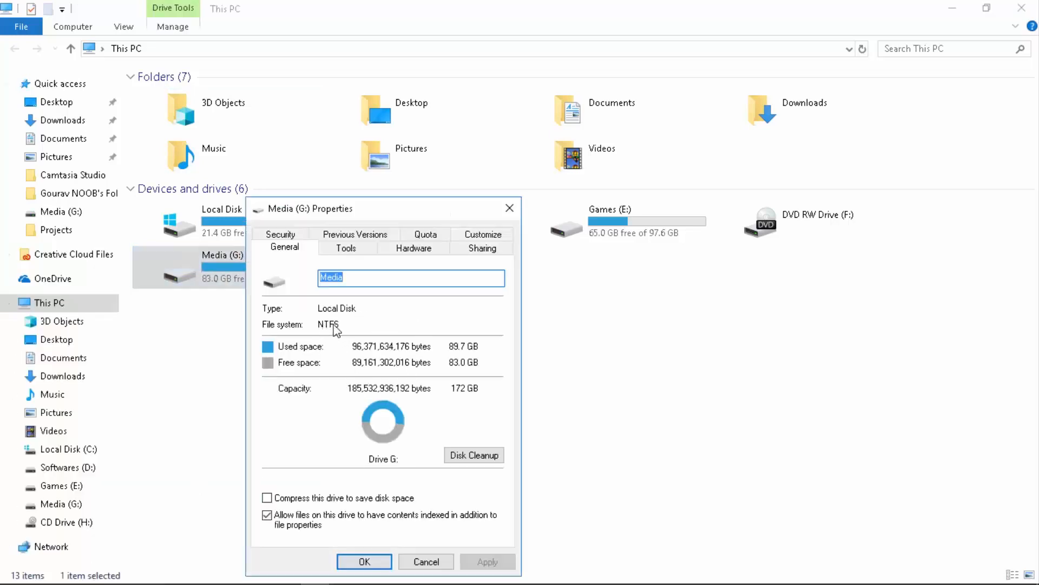
pyautogui.moveTo(317, 334)
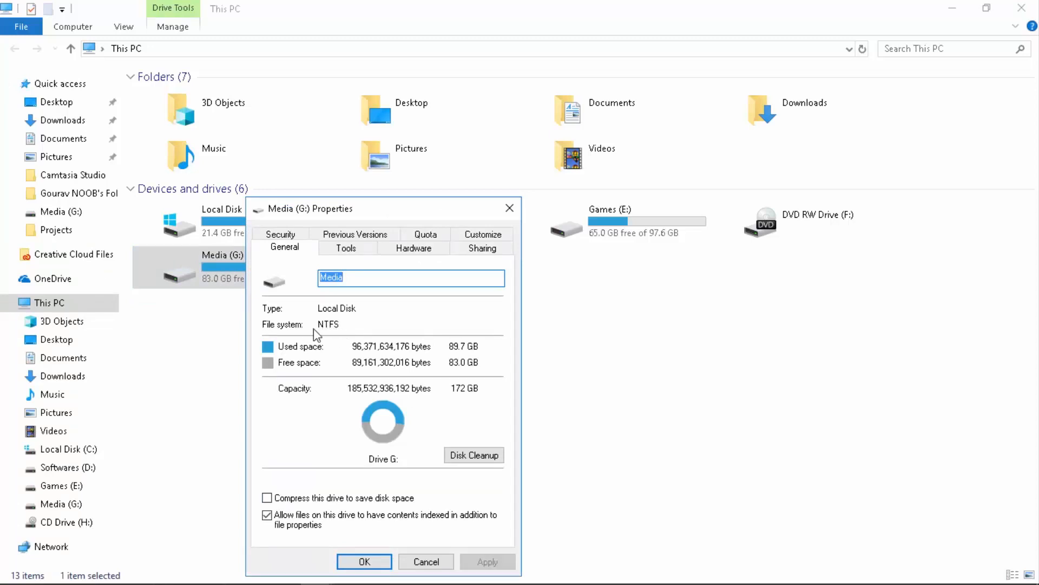
pyautogui.moveTo(330, 331)
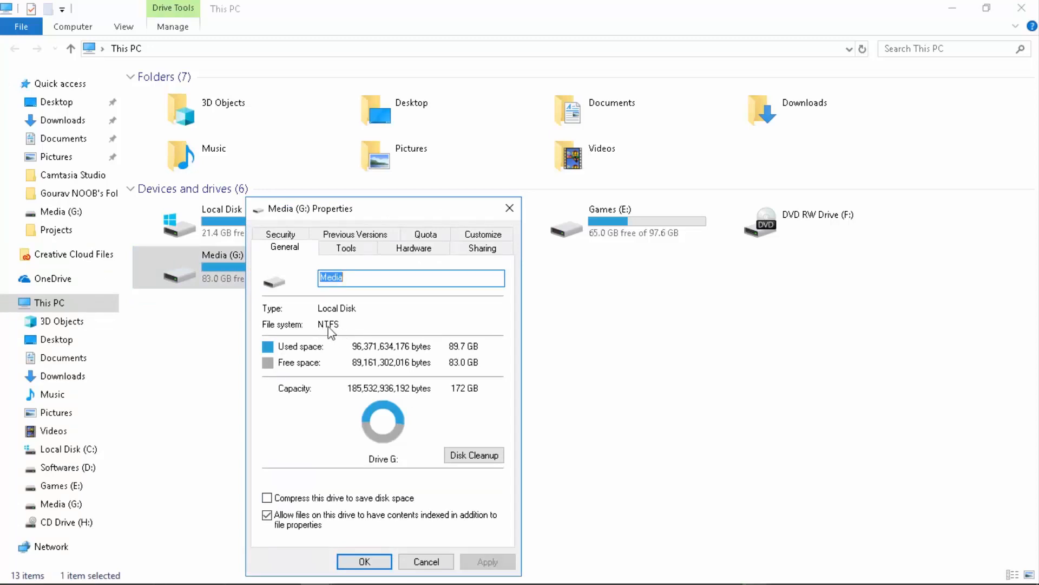
pyautogui.moveTo(961, 532)
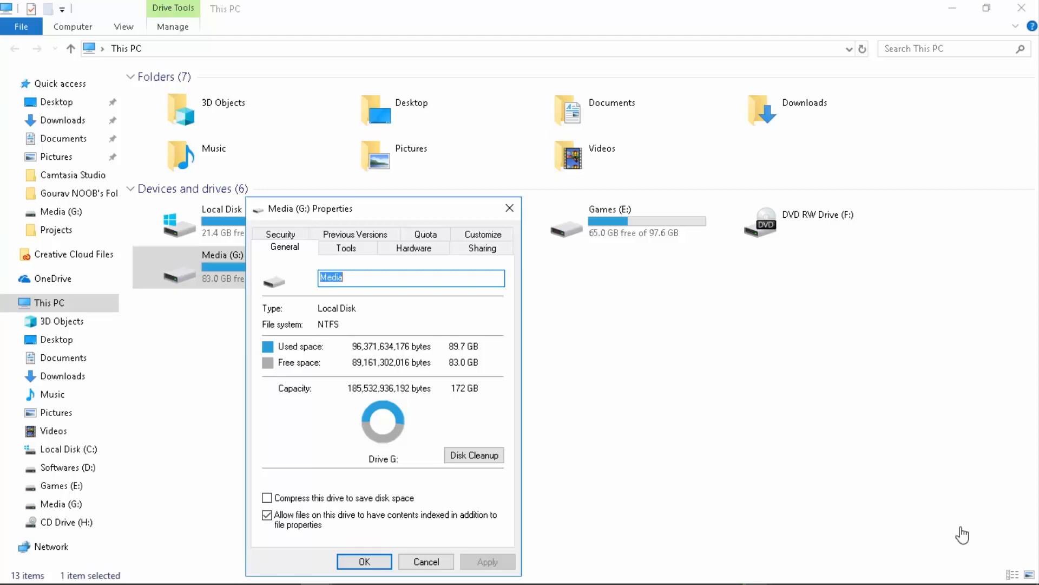
pyautogui.click(364, 561)
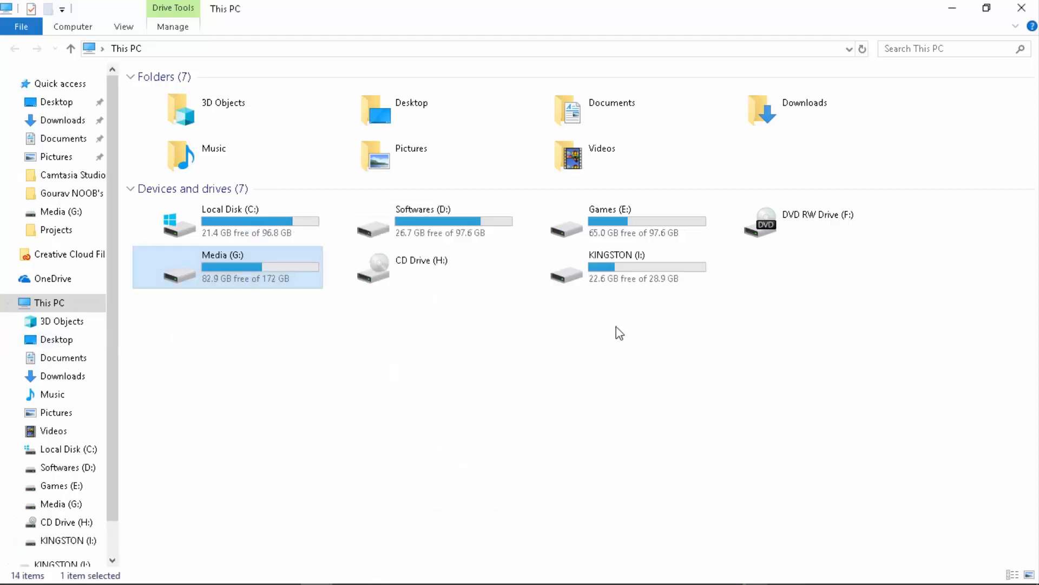
# Select the KINGSTON (I:) USB drive (22.6 GB free of 28.9 GB) to compare with G:.
pyautogui.click(613, 267)
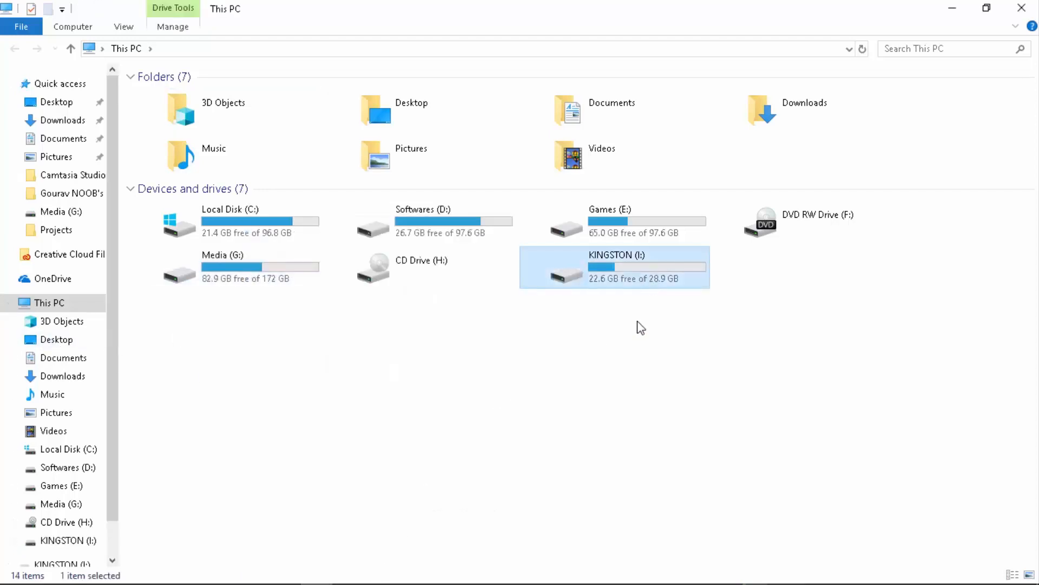
pyautogui.moveTo(629, 285)
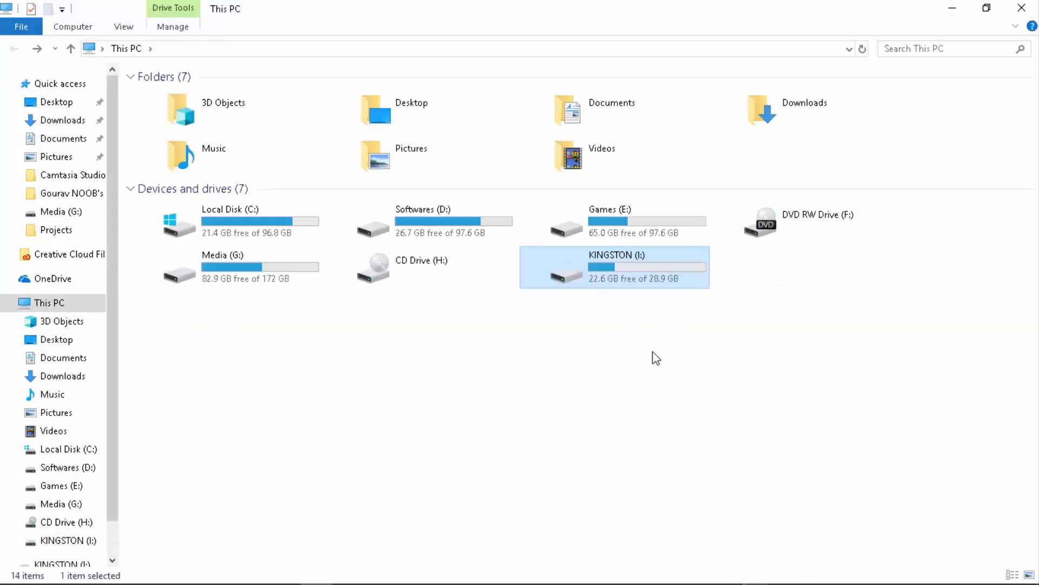
pyautogui.moveTo(674, 274)
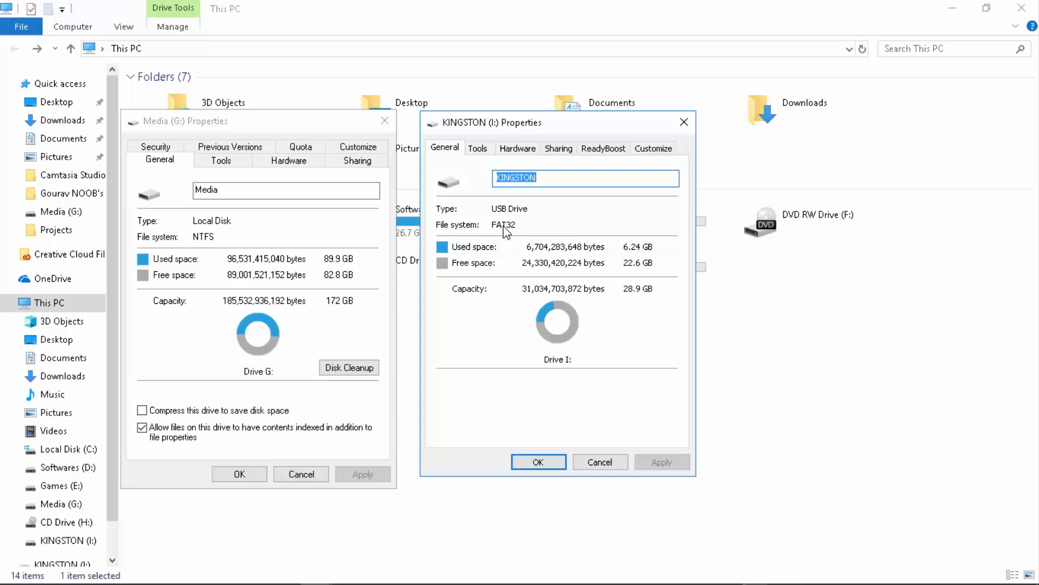
pyautogui.moveTo(512, 249)
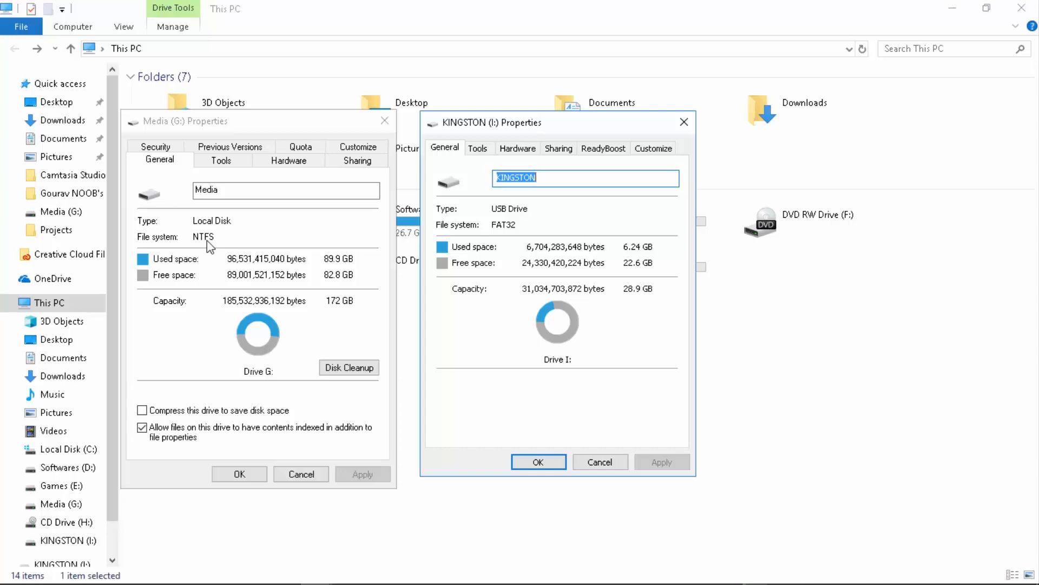
pyautogui.moveTo(222, 250)
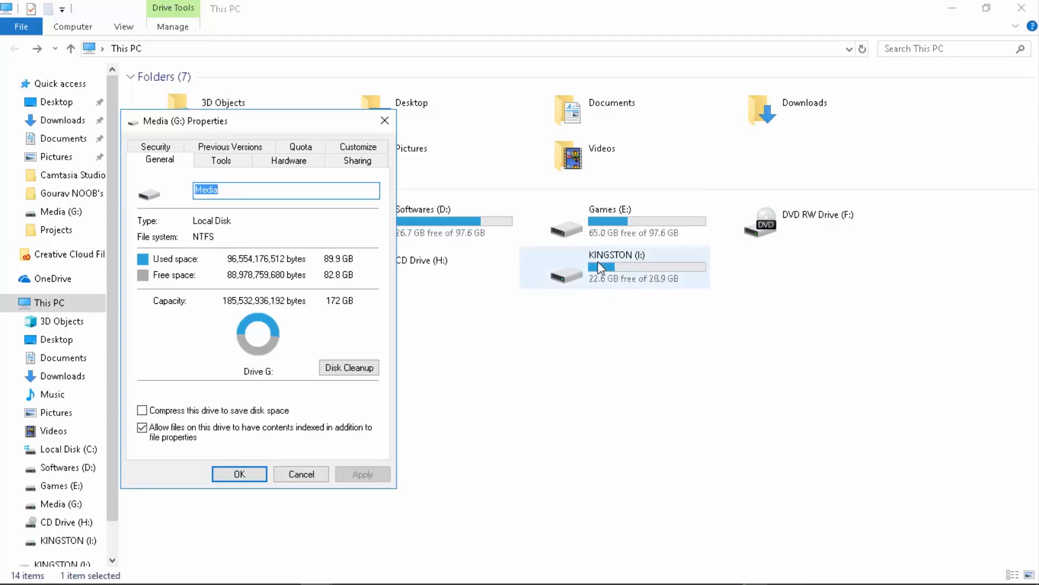
pyautogui.moveTo(195, 241)
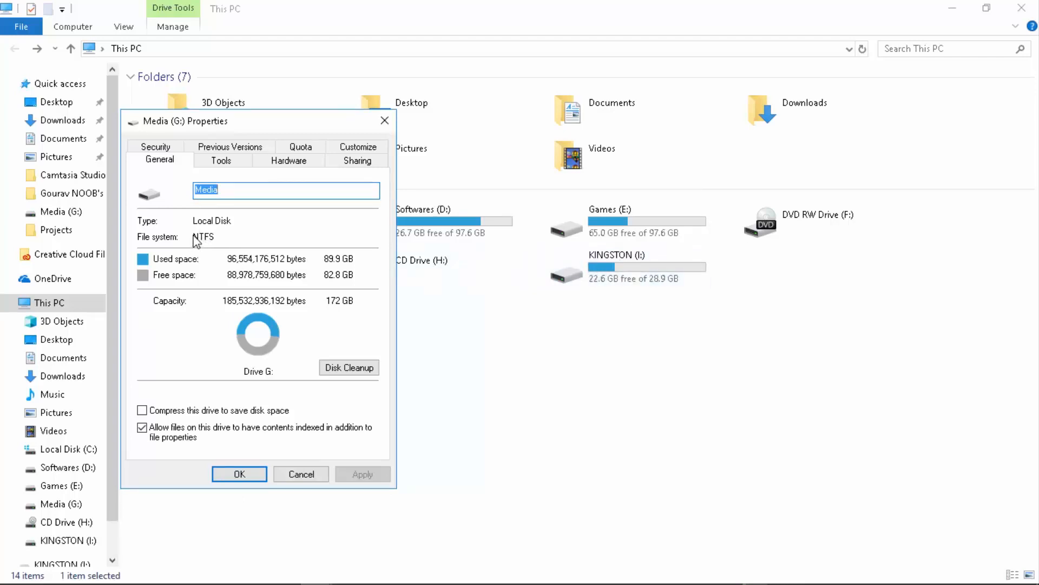
pyautogui.moveTo(244, 147)
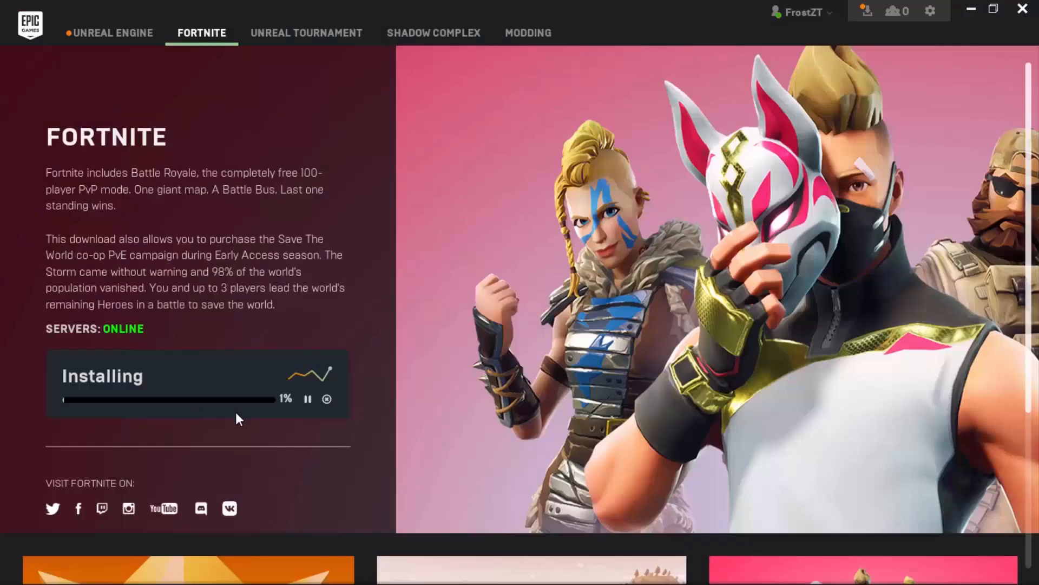
# Open the Tasks panel showing Fortnite's download at 93.7 MB of 10.3 GB.
pyautogui.click(863, 12)
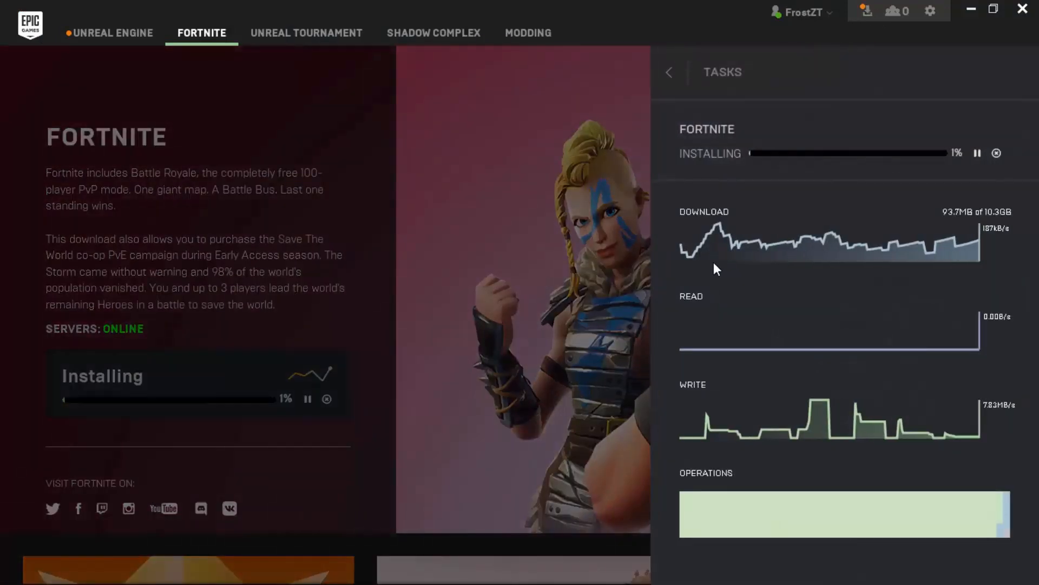
pyautogui.moveTo(507, 290)
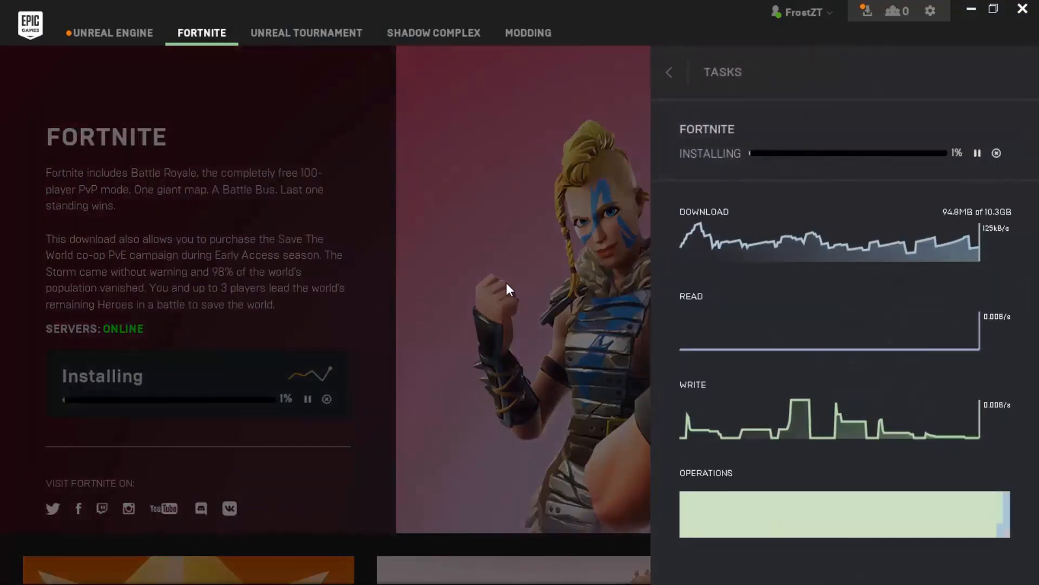